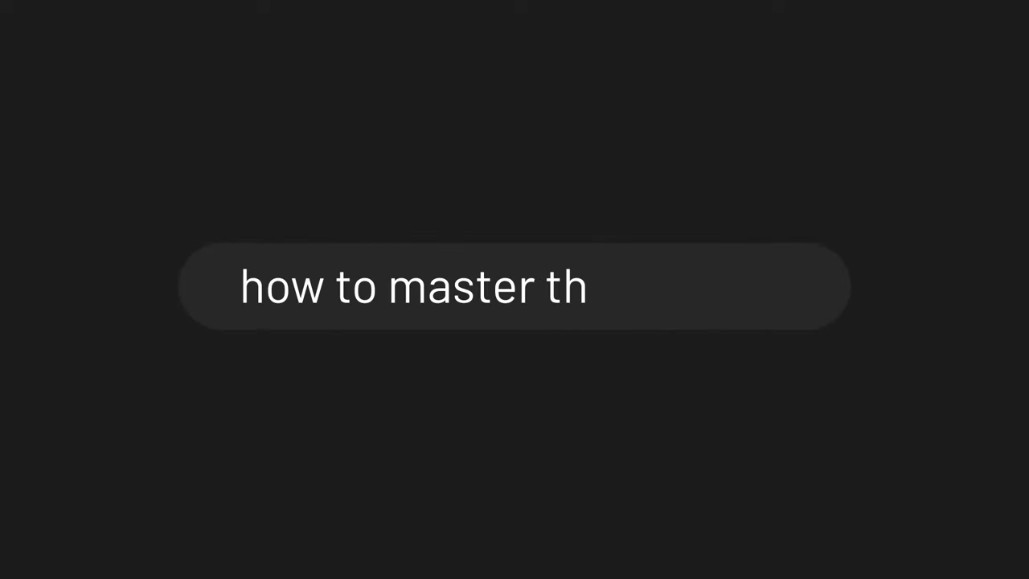
Draw a straight diagonal line from lower-left up to the right with two Pen anchors.
type("e pen tool")
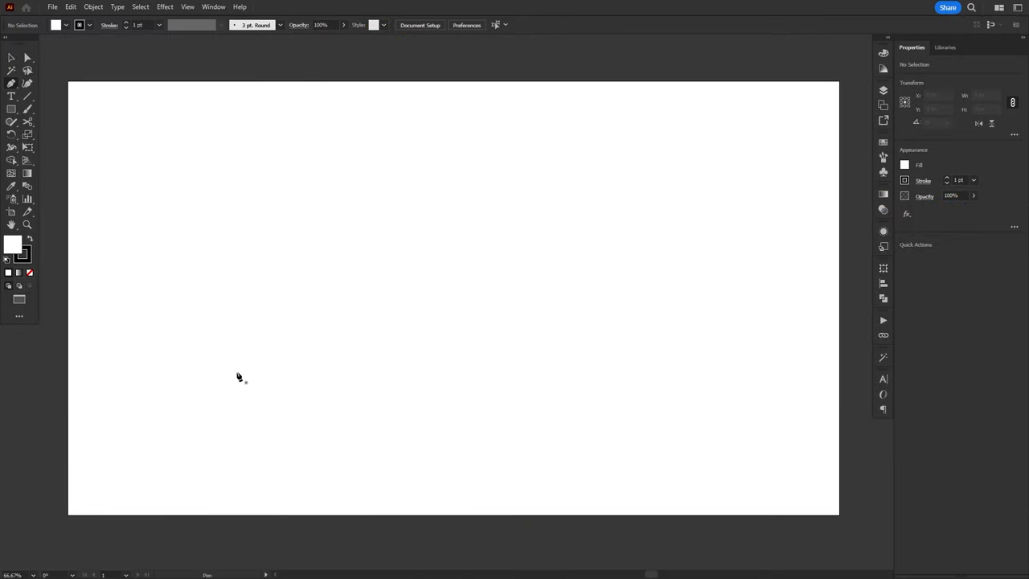
left_click(238, 373)
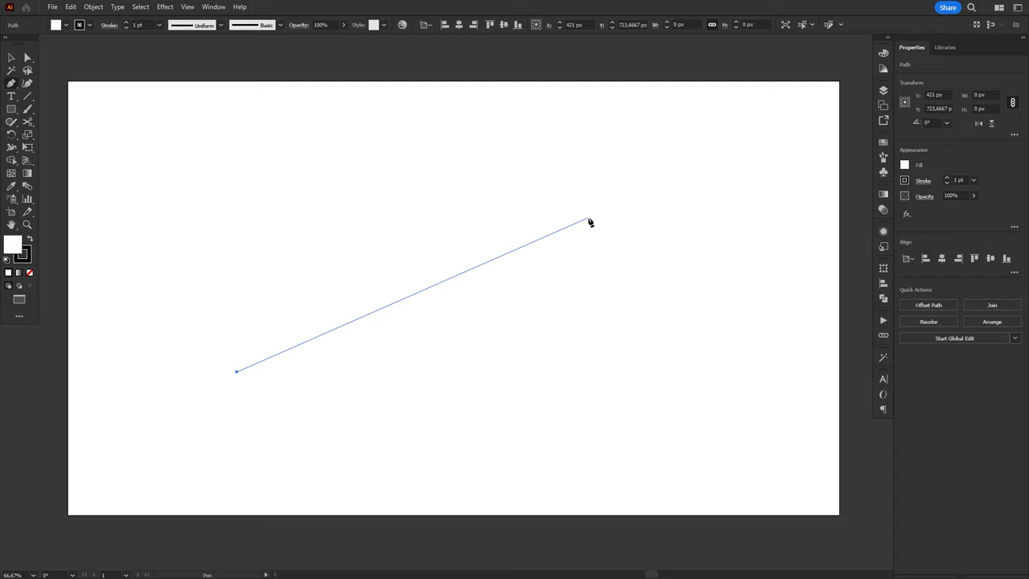
left_click(589, 218)
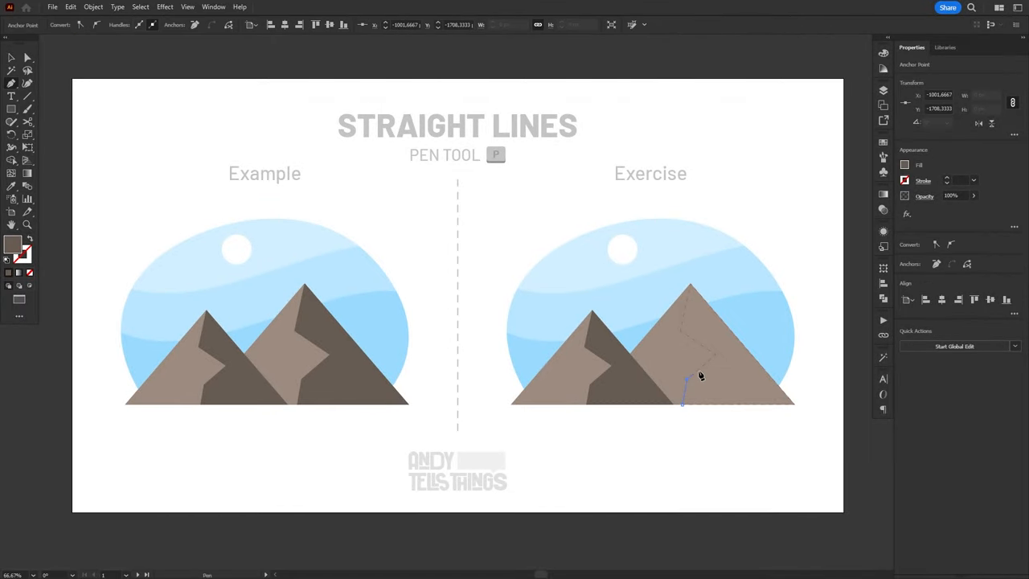
Trace the right mountain's jagged shadow ridge with straight segments and close it at the base.
left_click(683, 336)
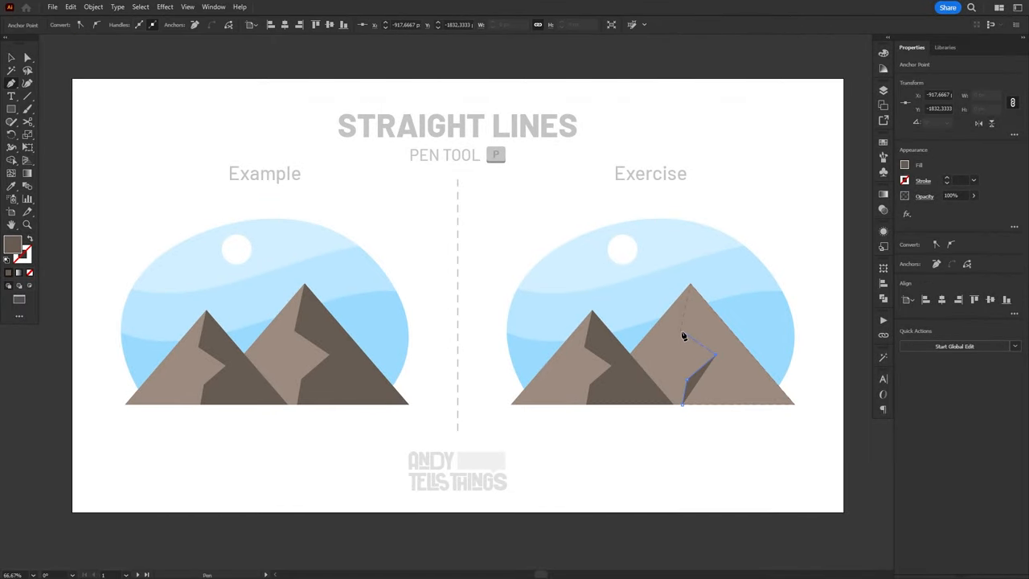
left_click(688, 290)
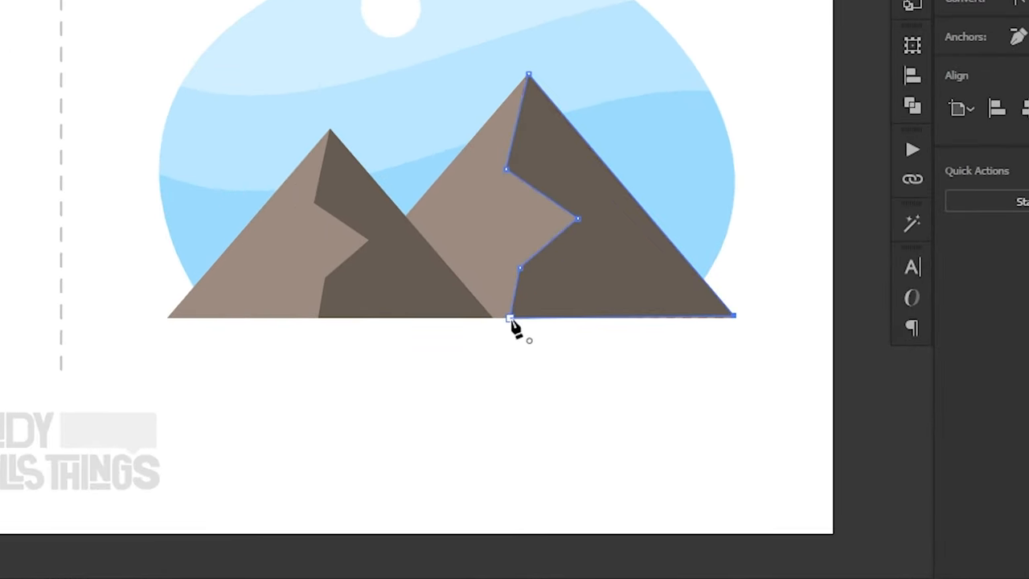
left_click(510, 315)
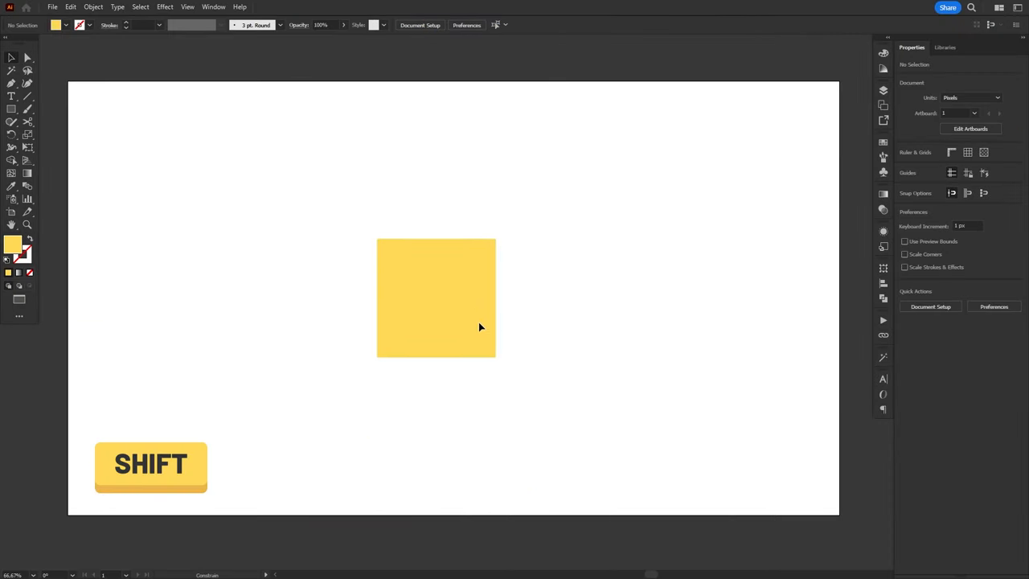
Move the yellow square along constrained angles, then finish a Shift-locked horizontal line.
left_click_drag(436, 298, 453, 174)
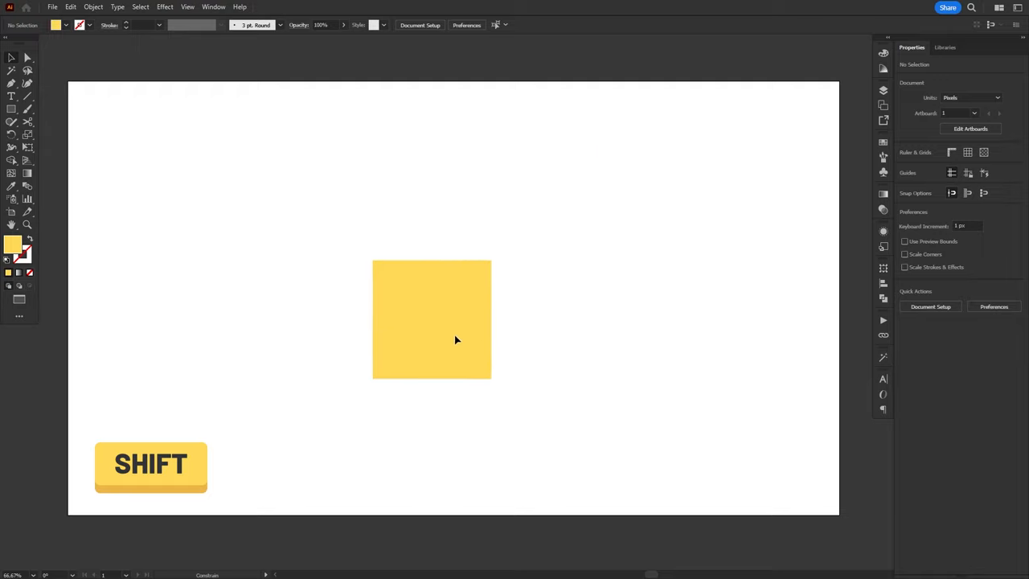
left_click_drag(431, 318, 473, 279)
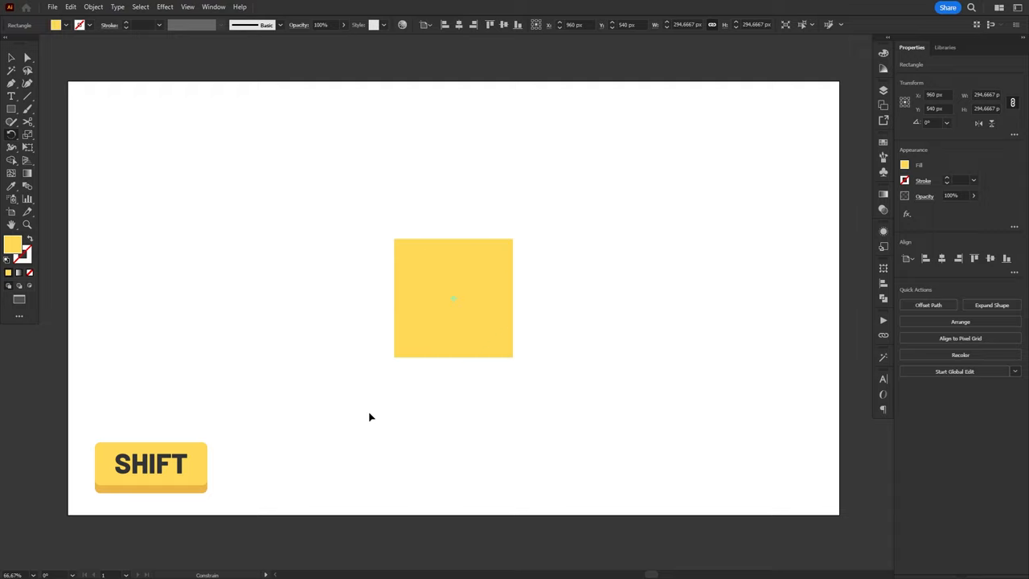
mouse_move(321, 238)
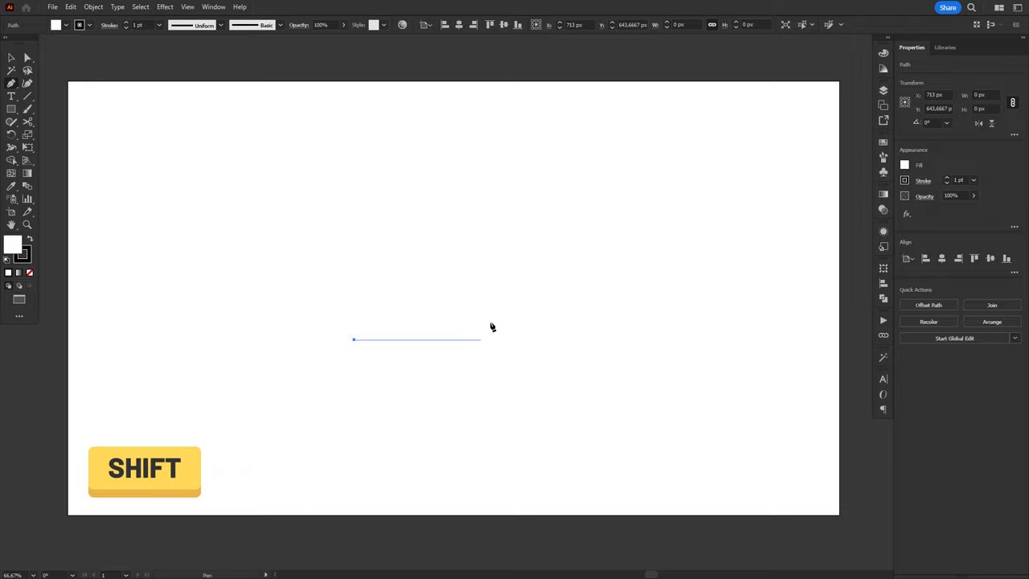
left_click(604, 154)
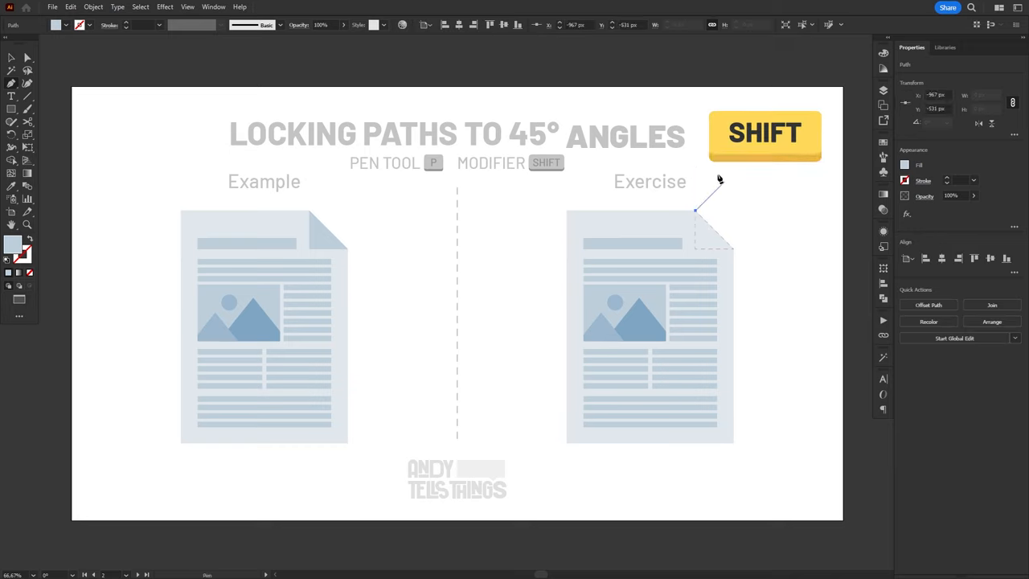
Draw the document's top-right folded corner as a closed 45° triangle.
left_click(736, 255)
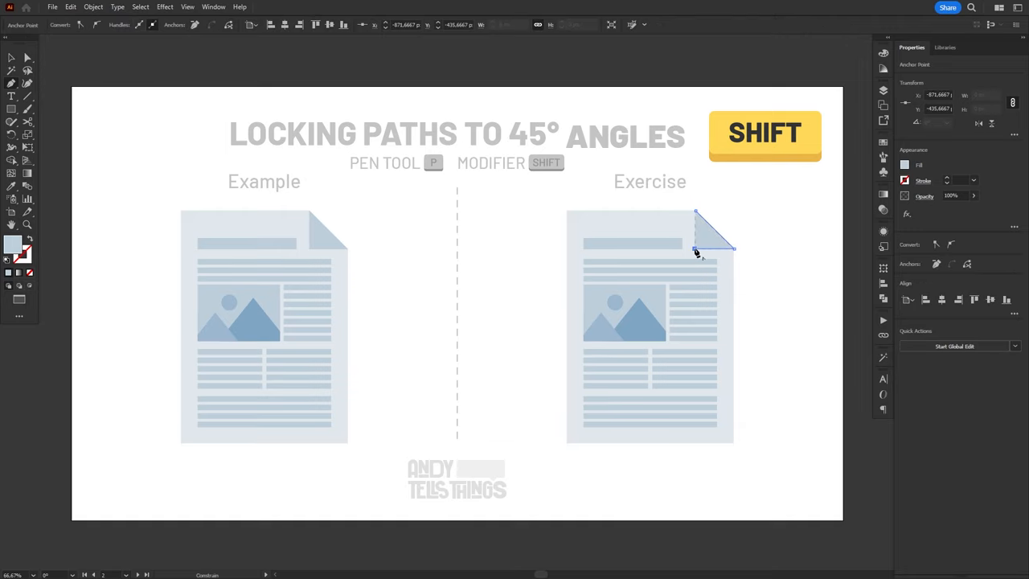
left_click(814, 294)
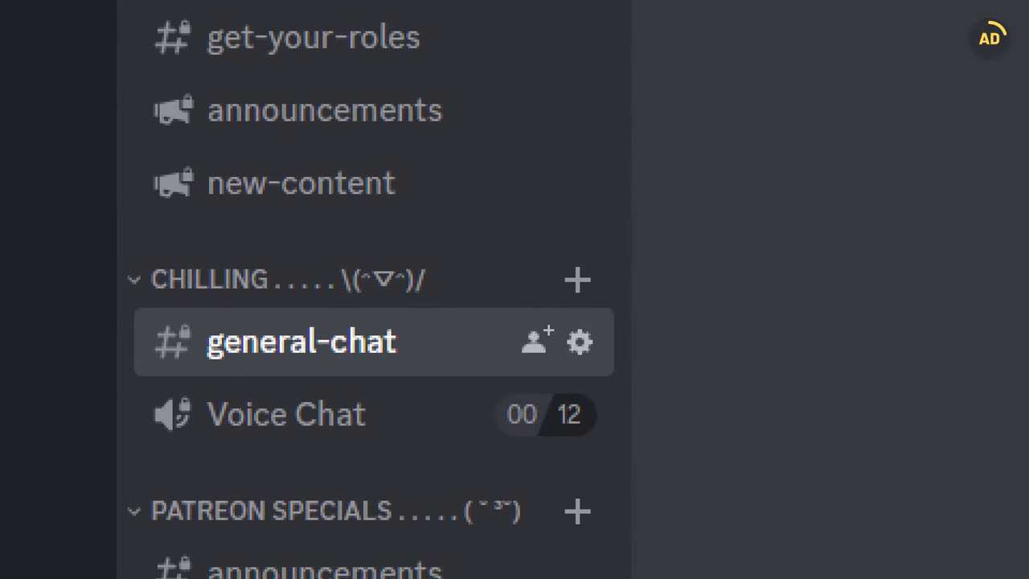
scroll("down", 3)
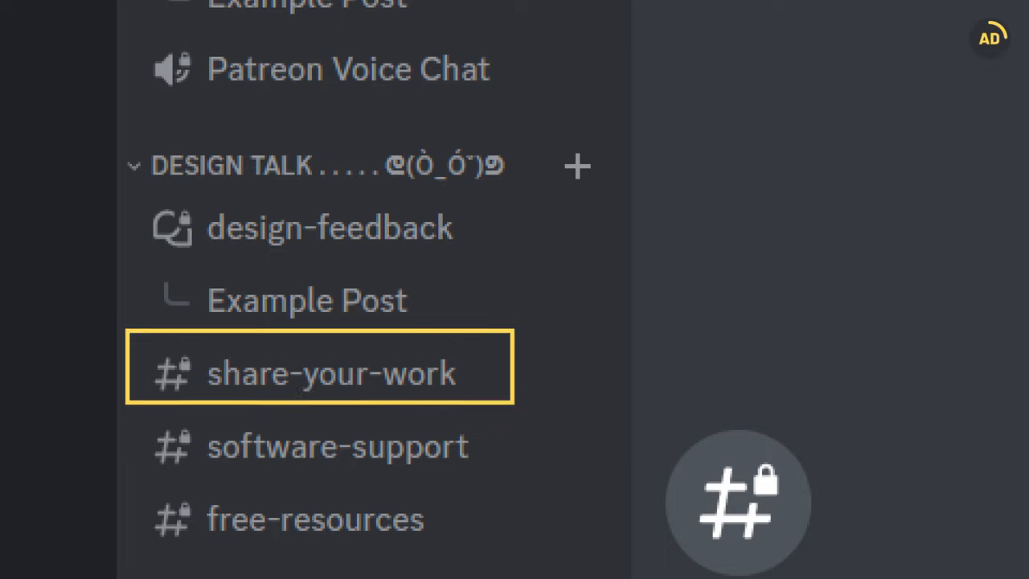
left_click(328, 226)
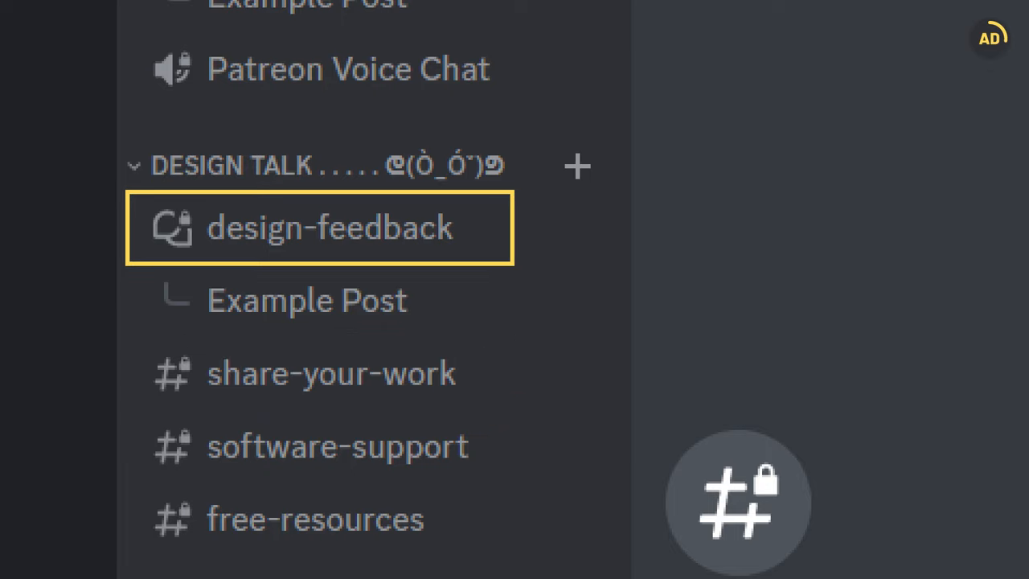
left_click(336, 446)
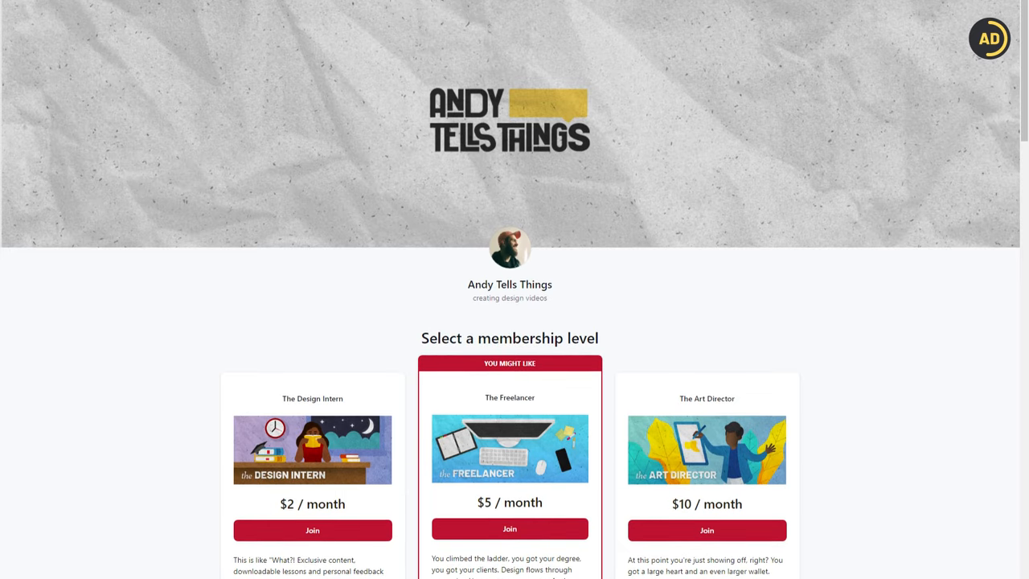
scroll("down", 3)
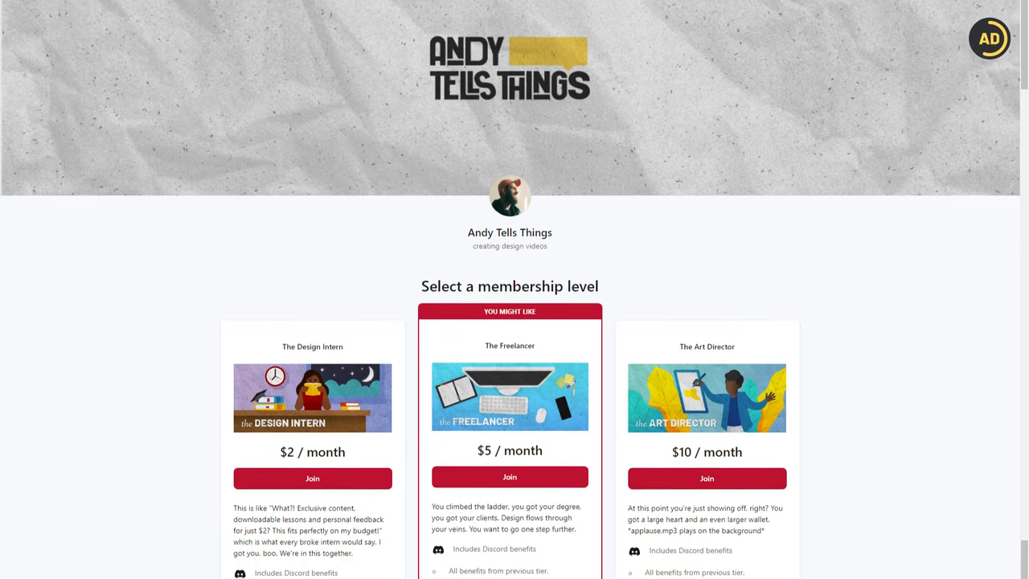
scroll("down", 3)
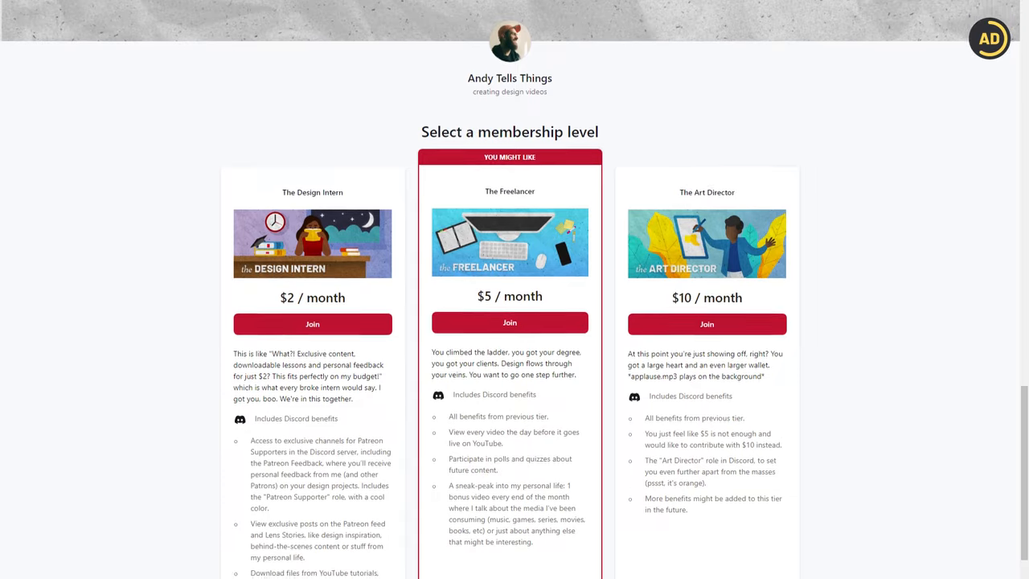
scroll("down", 3)
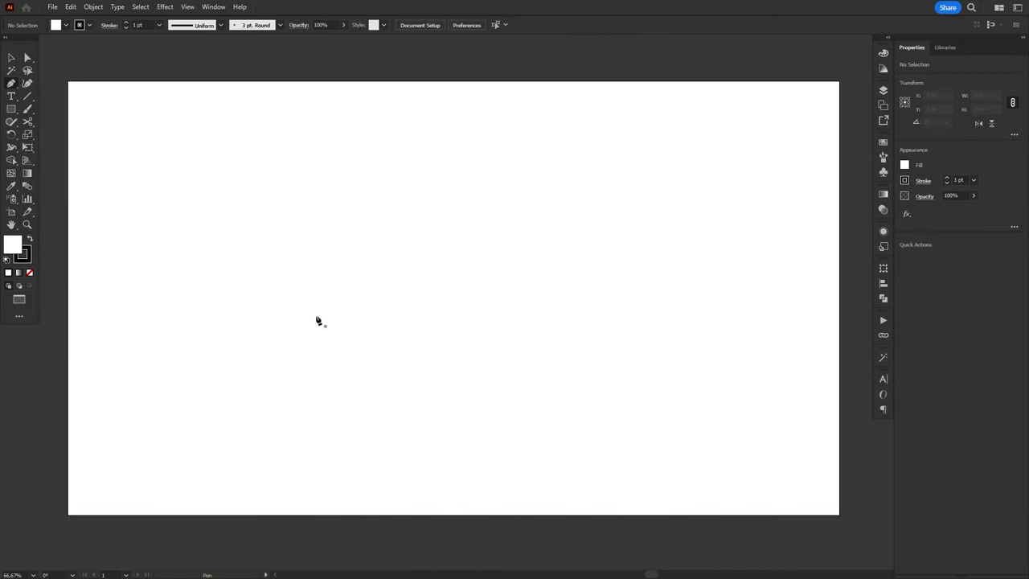
Build a flowing S-shaped path from smooth dragged anchors, redirecting handles between curves.
left_click_drag(275, 303, 603, 301)
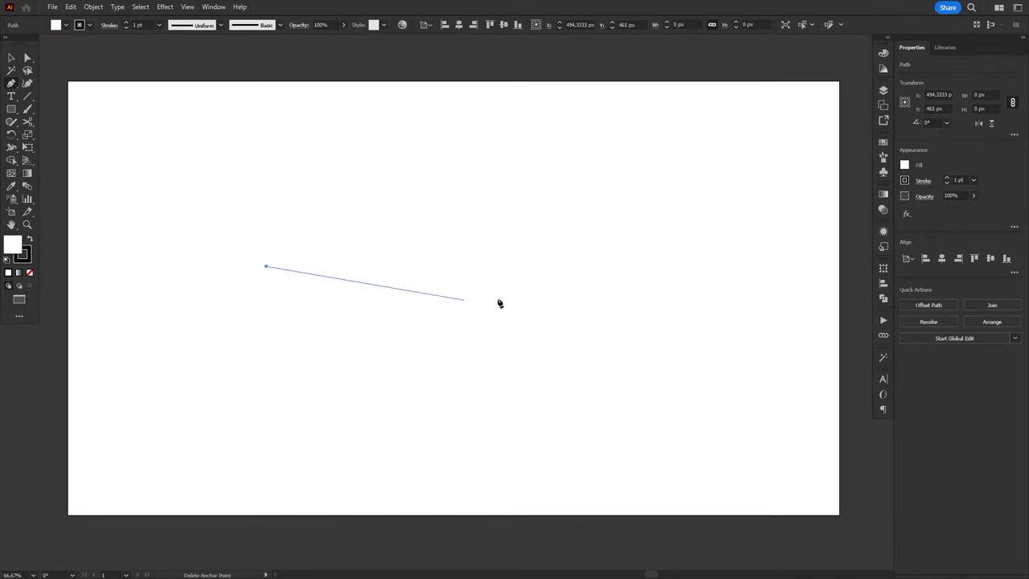
left_click_drag(463, 300, 637, 332)
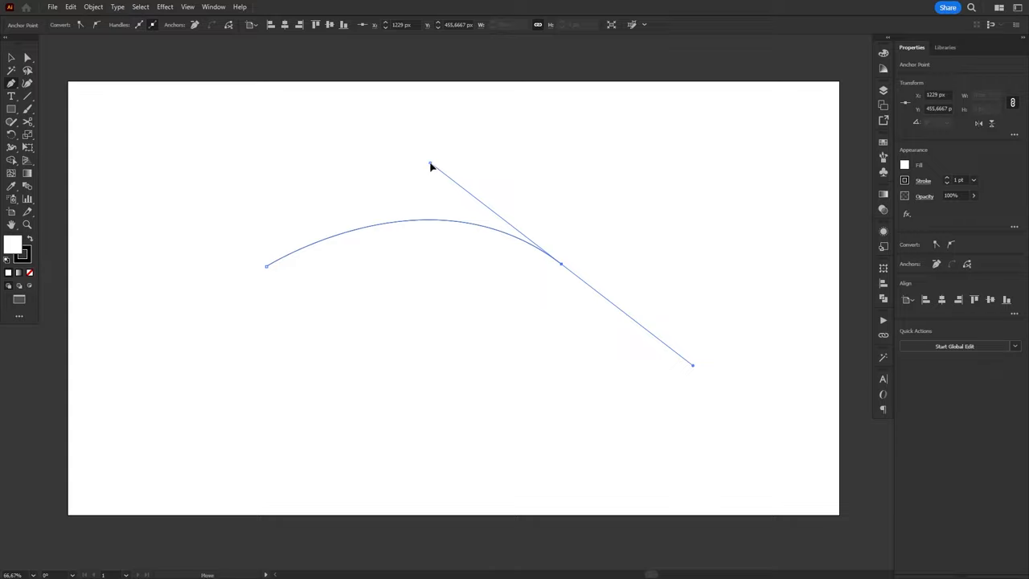
left_click_drag(693, 363, 545, 428)
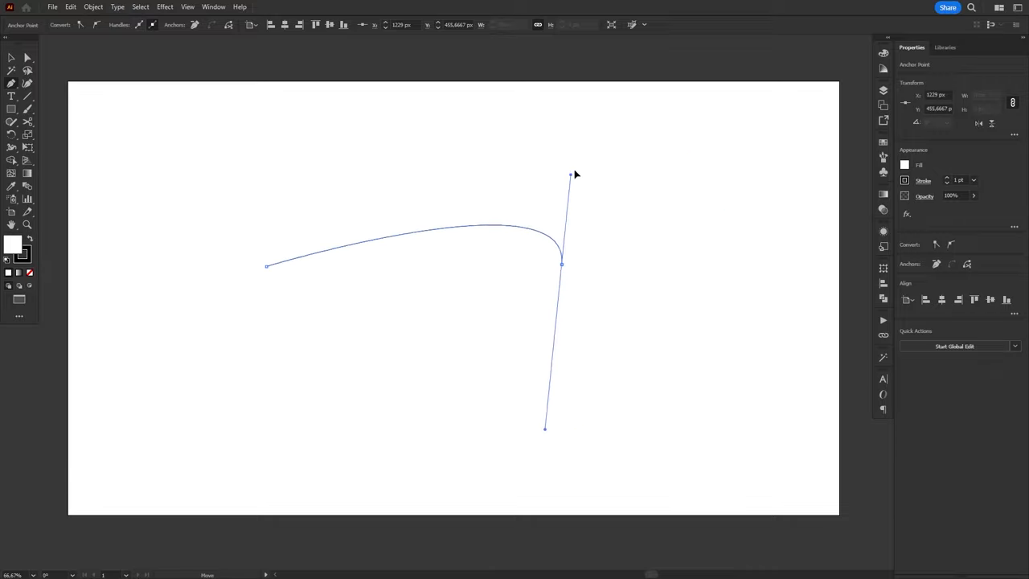
left_click_drag(571, 173, 720, 219)
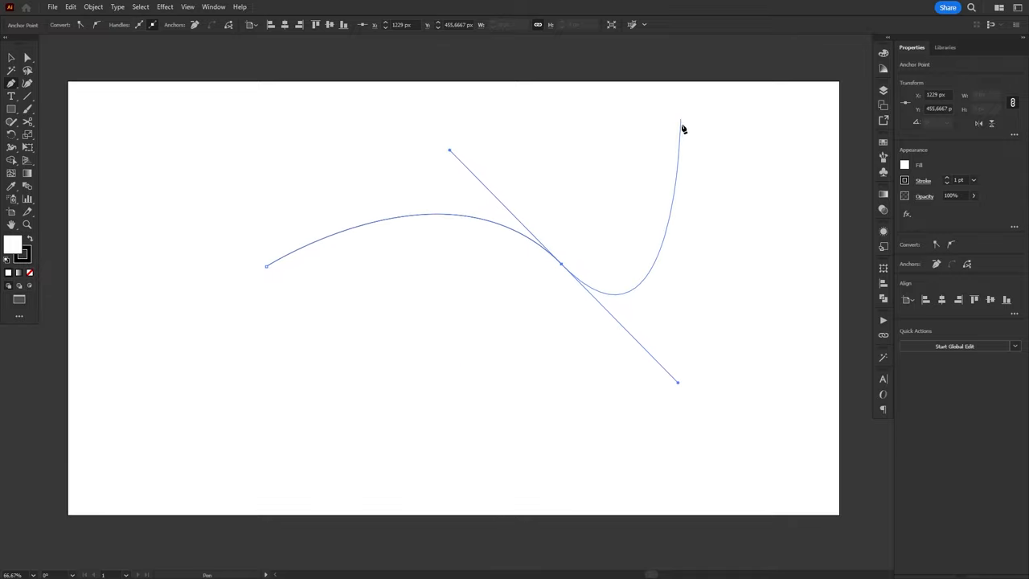
left_click_drag(682, 127, 428, 349)
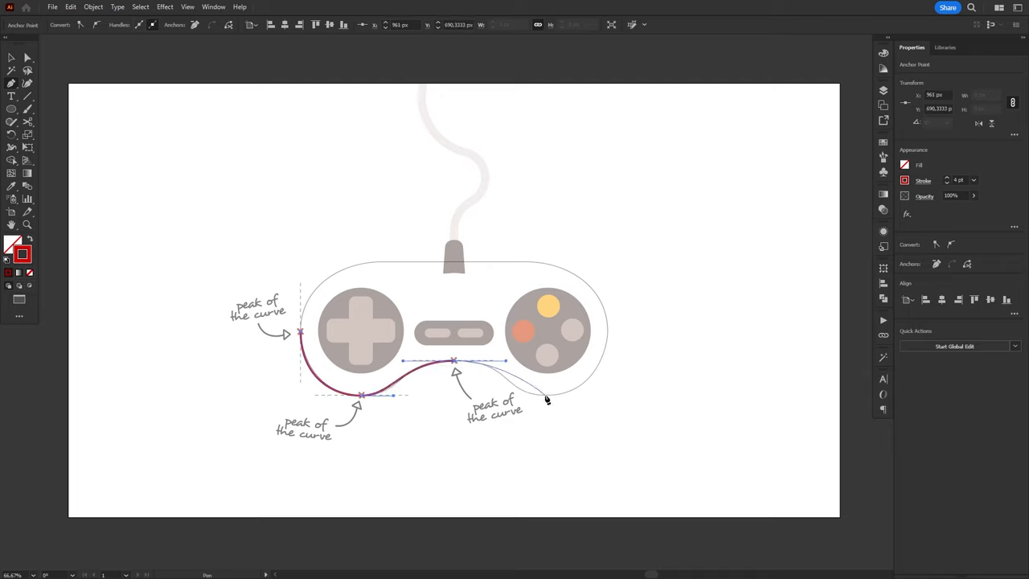
Shape the controller's lower outline curve through the next marked peak.
left_click_drag(546, 399, 592, 399)
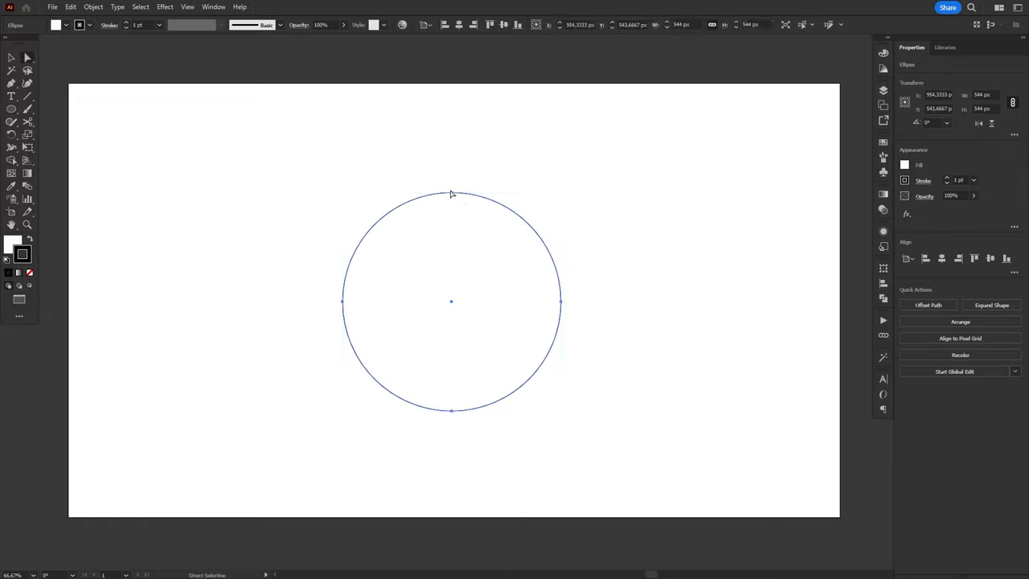
Switch from the circle demo to the finished sky illustration with sun, hills and clouds.
left_click(450, 193)
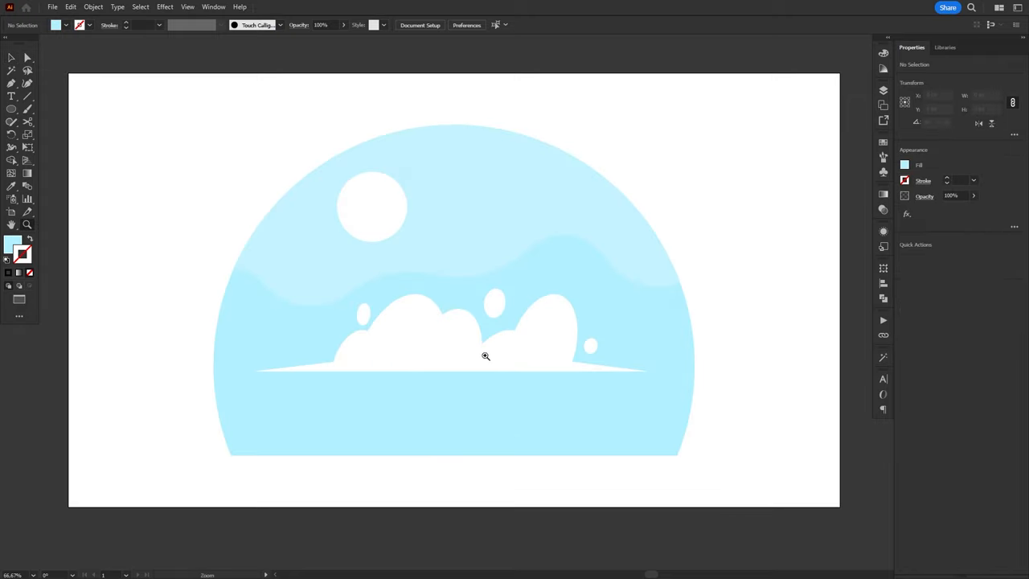
left_click(485, 356)
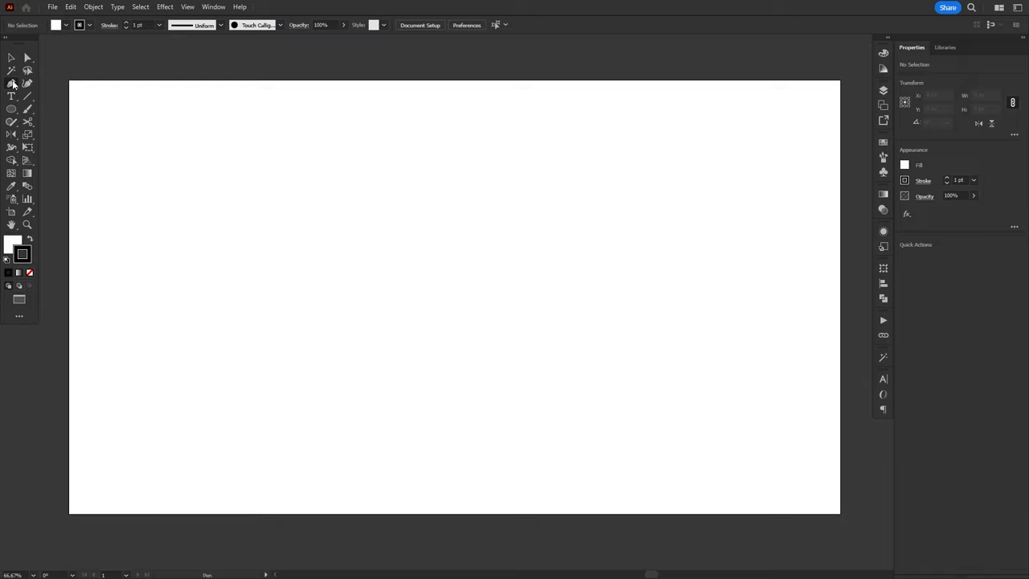
Draw a curved path, Alt-break its middle handle into a sharp corner, and loop a second curve.
left_click(12, 84)
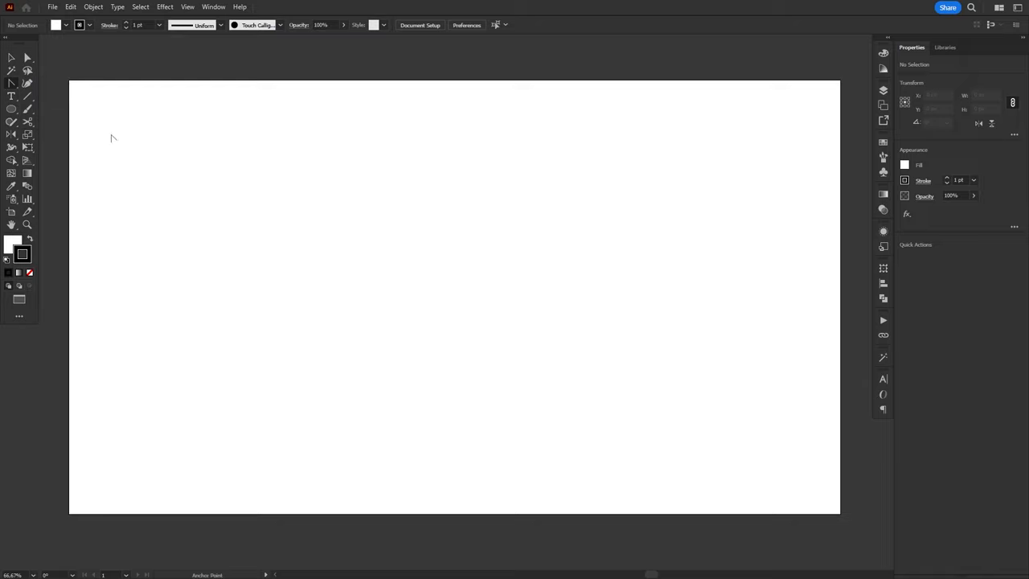
mouse_move(362, 312)
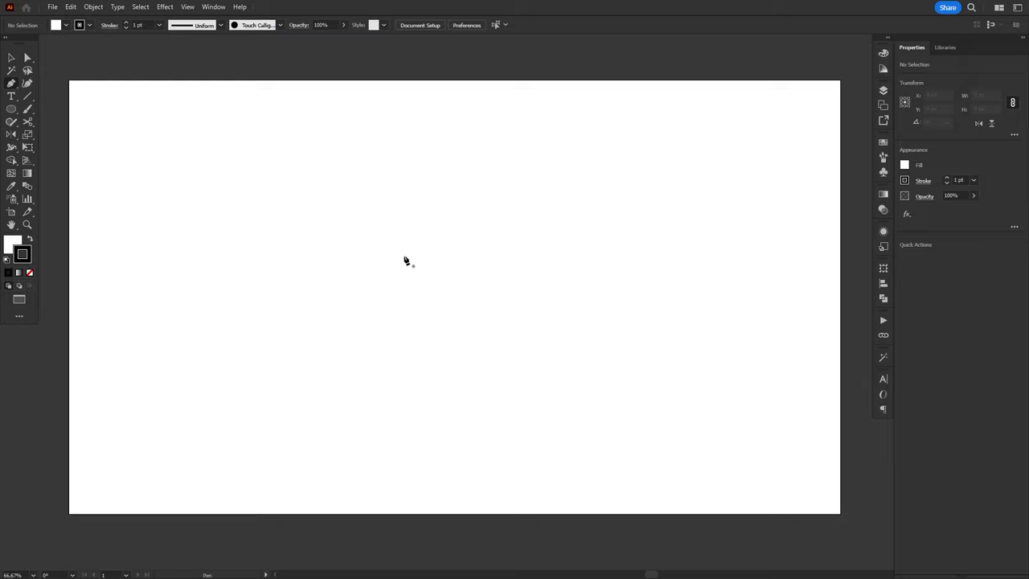
mouse_move(402, 238)
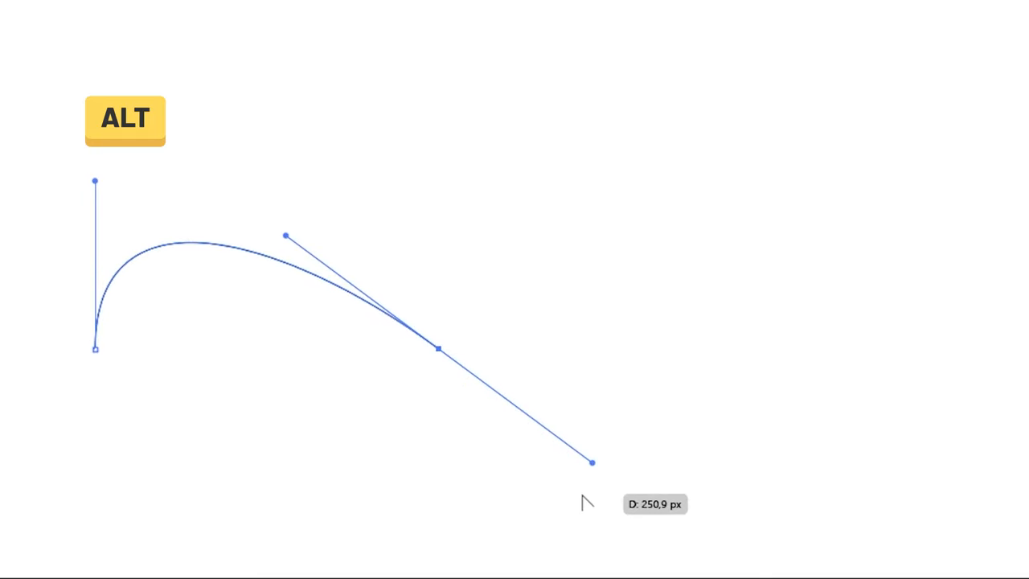
left_click_drag(591, 463, 577, 233)
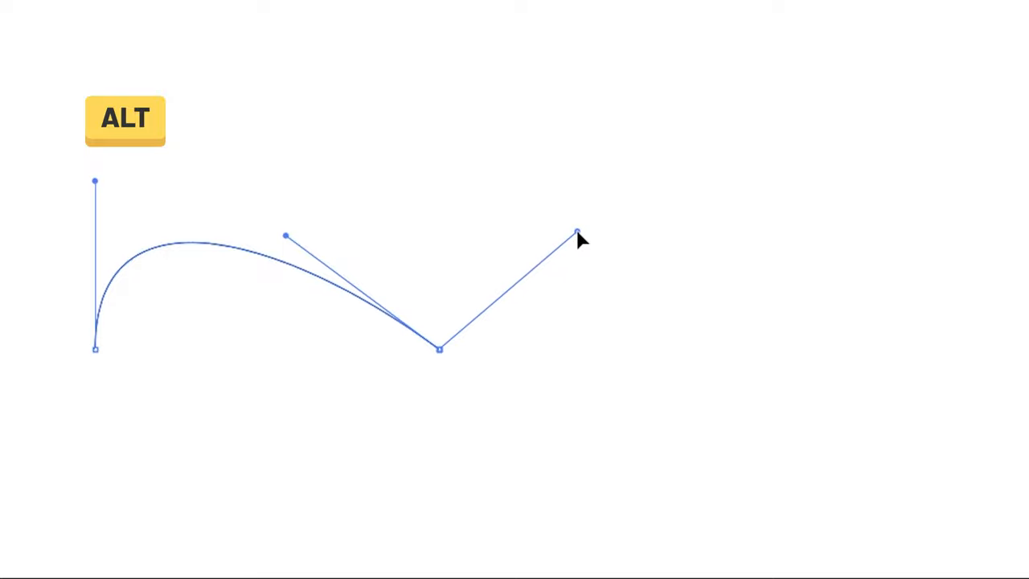
left_click_drag(579, 238, 756, 296)
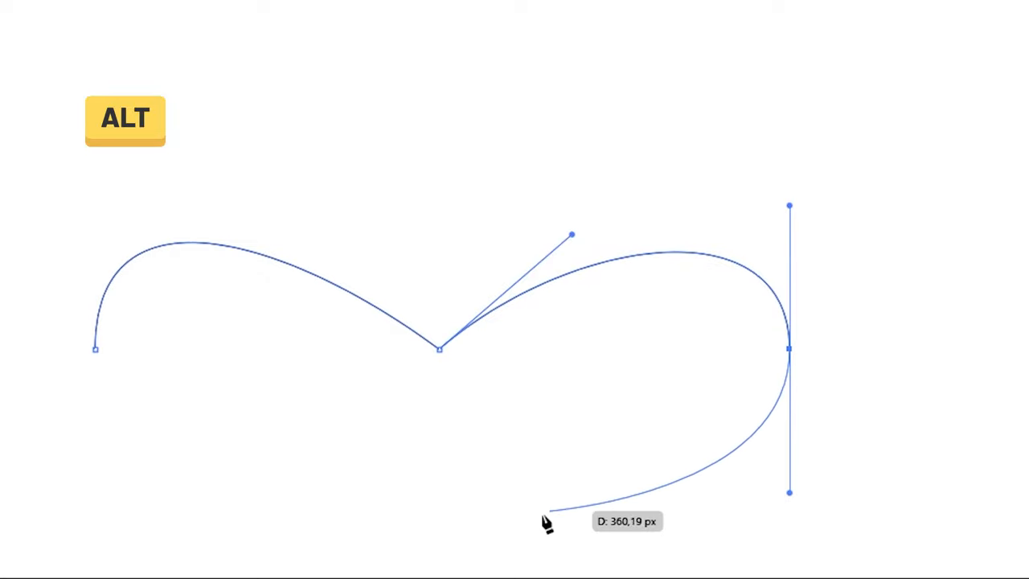
left_click_drag(547, 520, 788, 492)
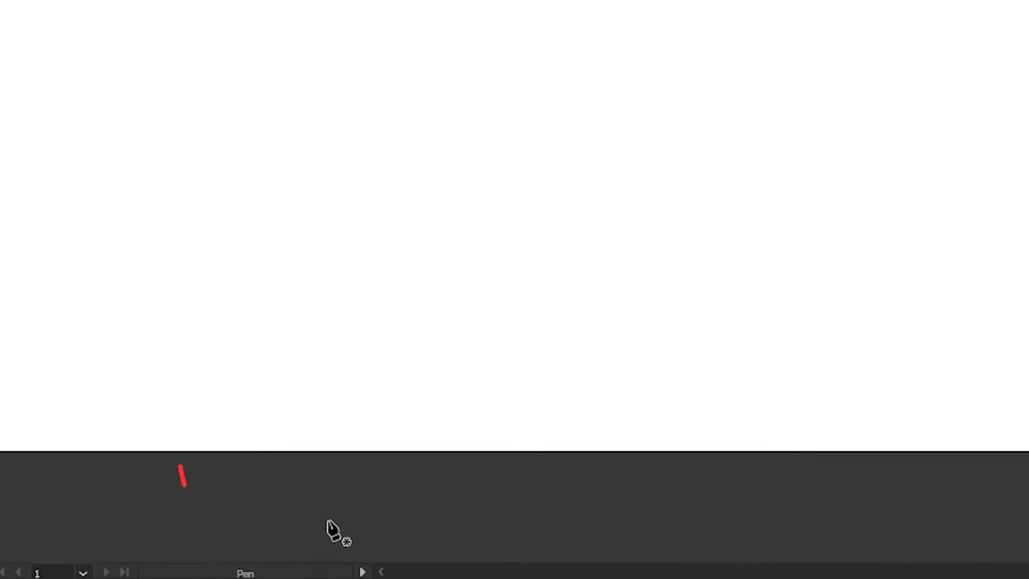
left_click_drag(183, 466, 217, 546)
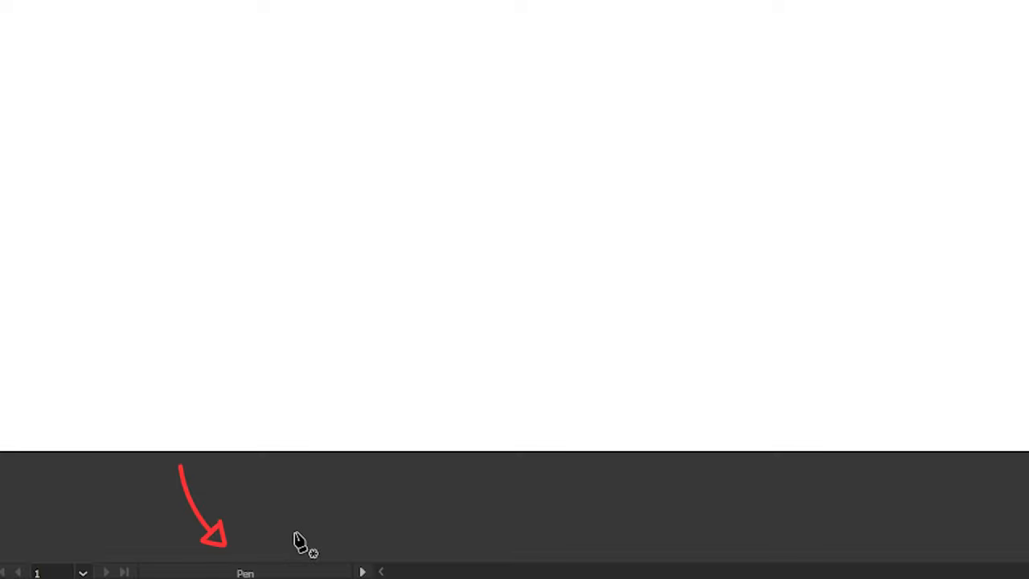
key("alt")
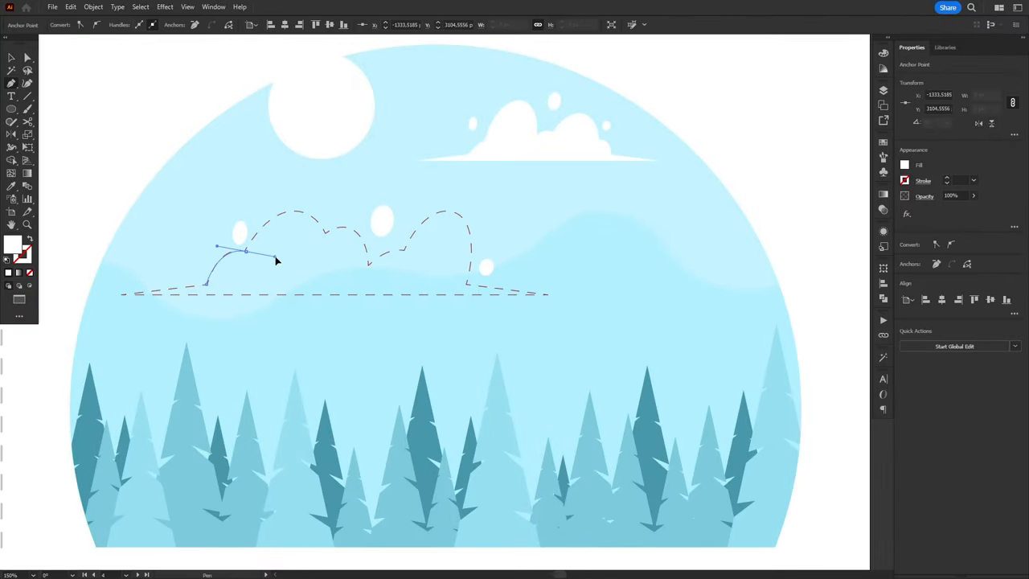
Trace the dashed cloud guide's bumps with curved segments and finish at its flat base.
left_click_drag(276, 259, 354, 282)
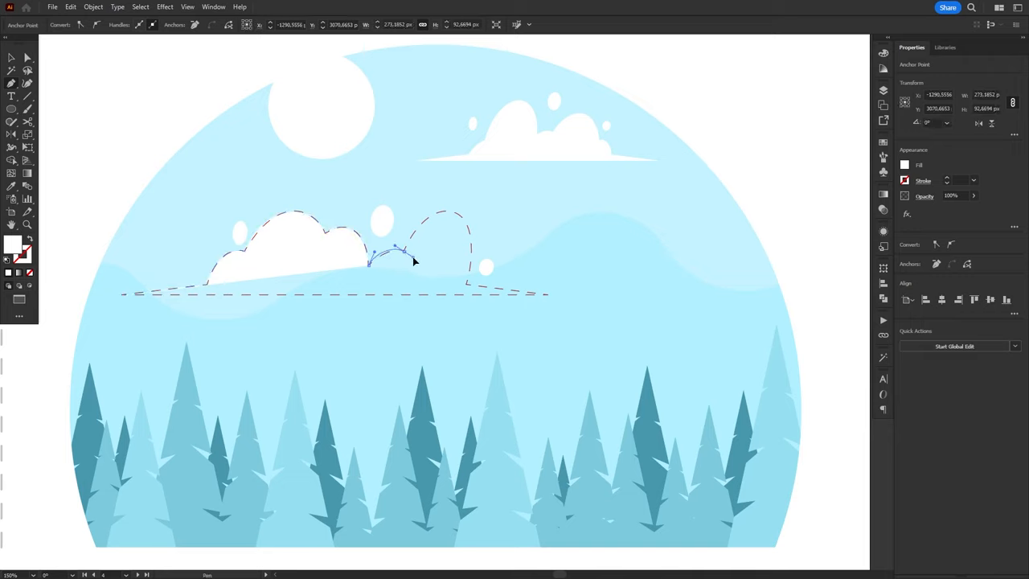
left_click_drag(414, 260, 469, 215)
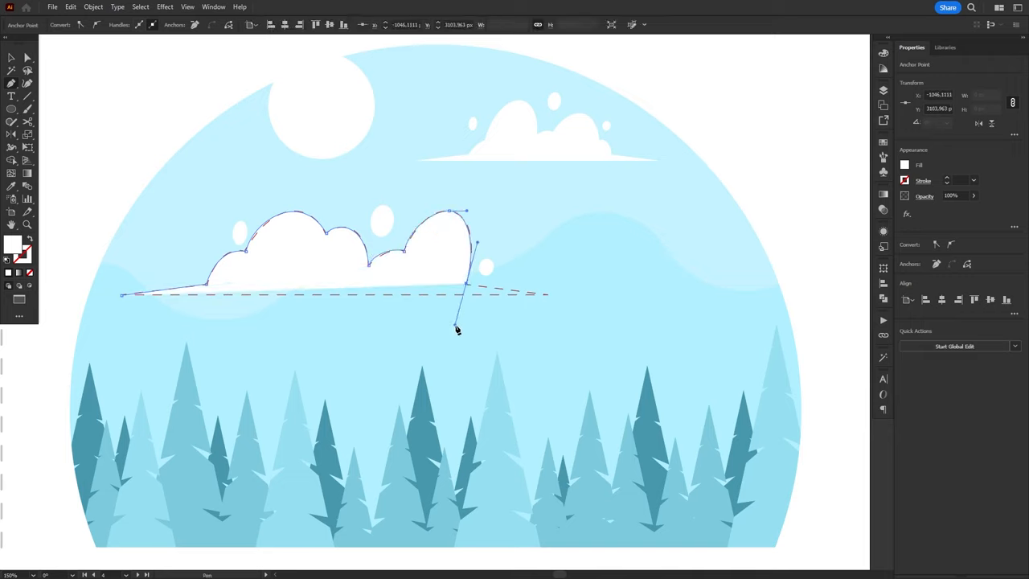
left_click_drag(457, 325, 530, 303)
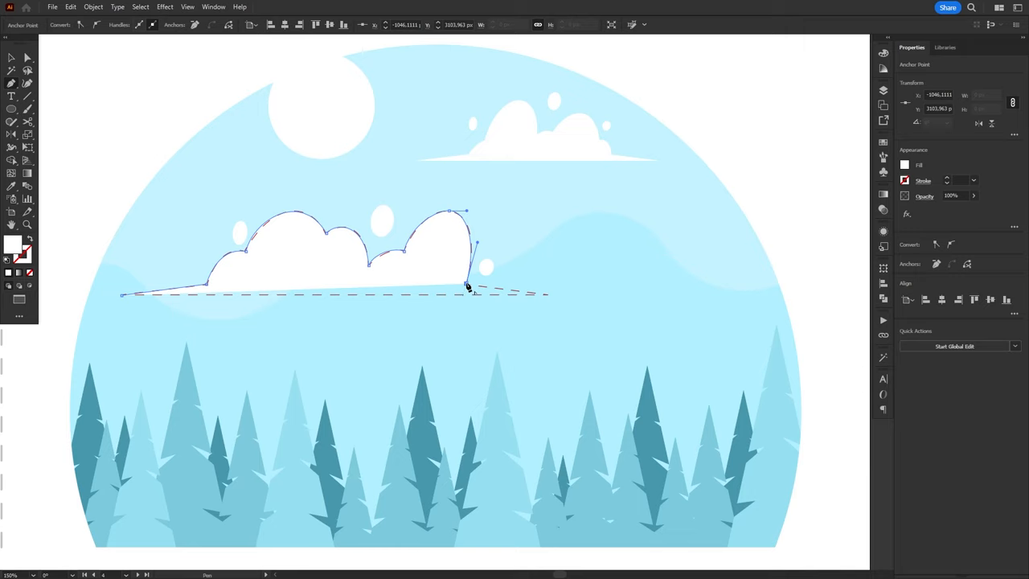
left_click_drag(469, 286, 550, 299)
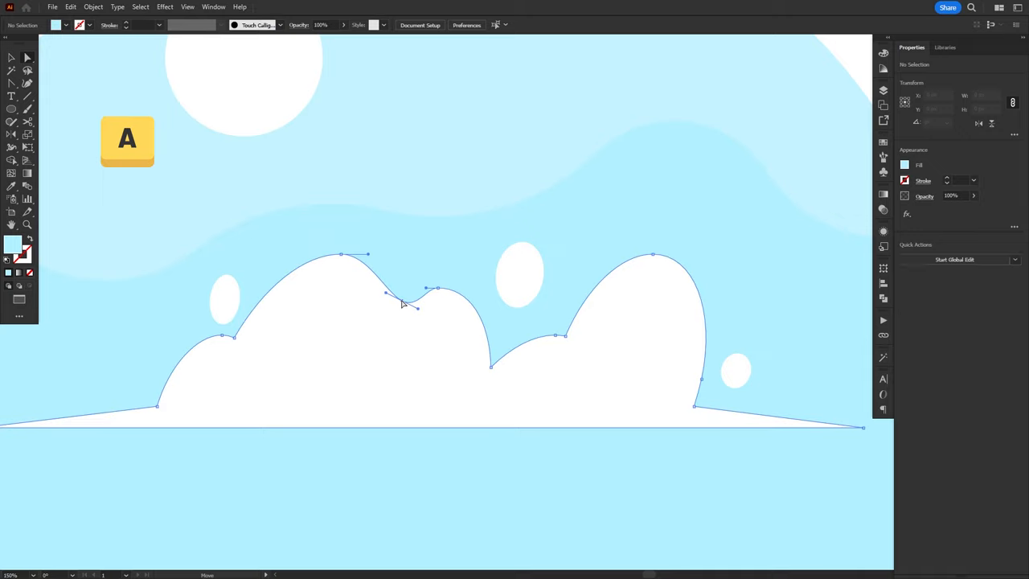
Switch to anchor-point editing to refine the cloud's rounded top bumps.
key("shift+c")
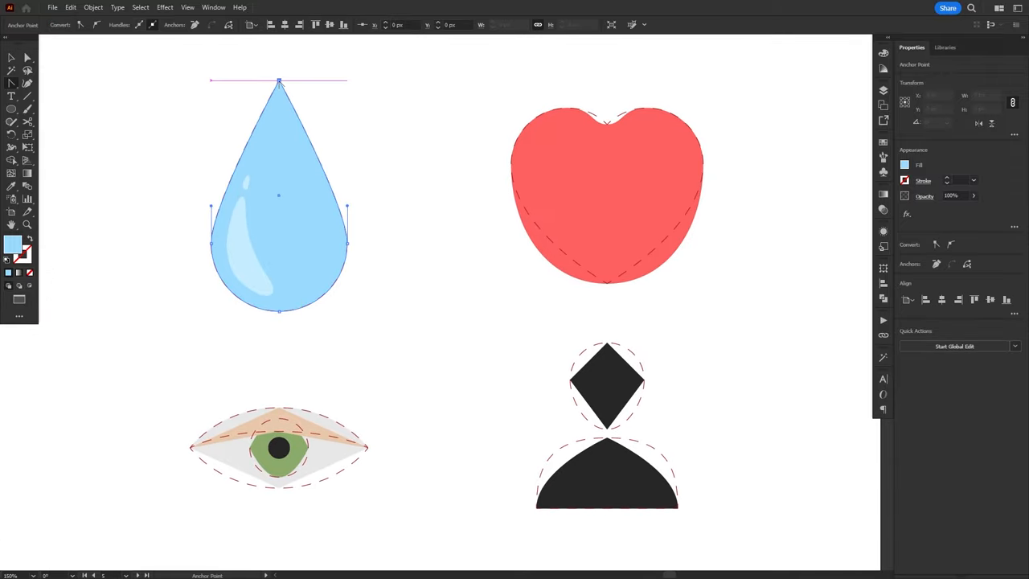
Reshape the curves around the sample water drop's tip by dragging its handles.
left_click_drag(280, 80, 306, 405)
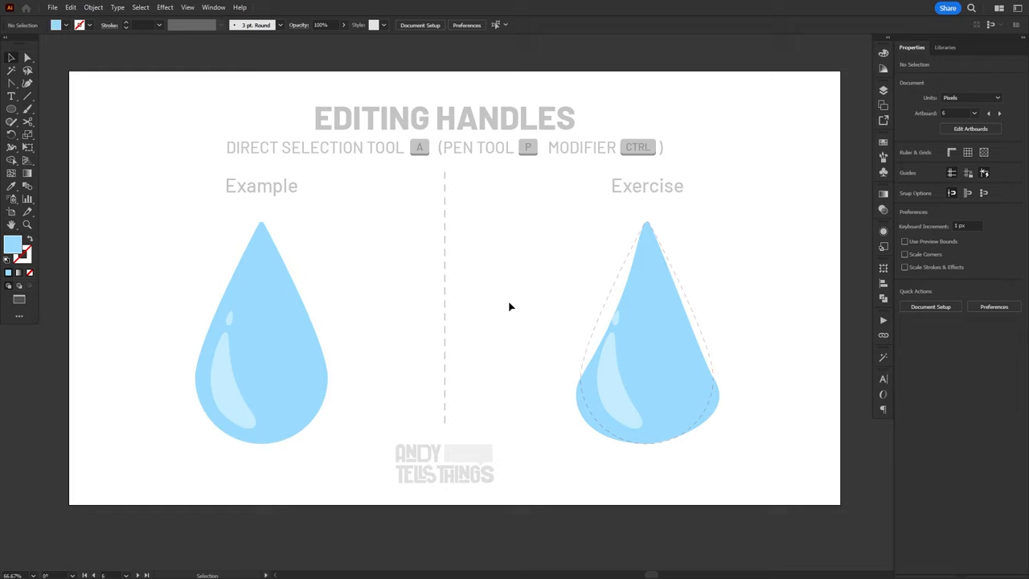
With Direct Selection, pull the exercise drop's anchor handles toward the dashed guide outline.
key("a")
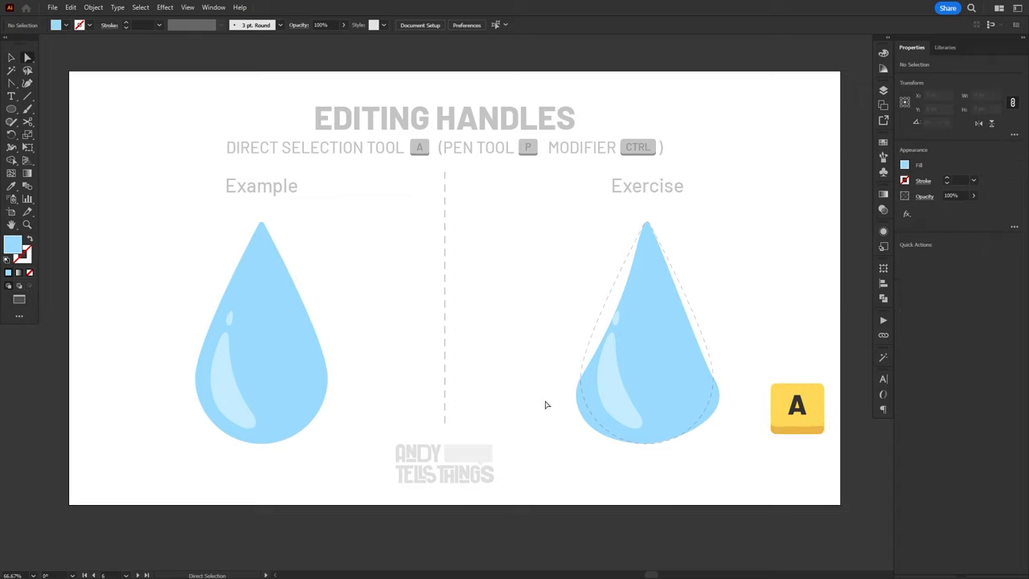
left_click(647, 225)
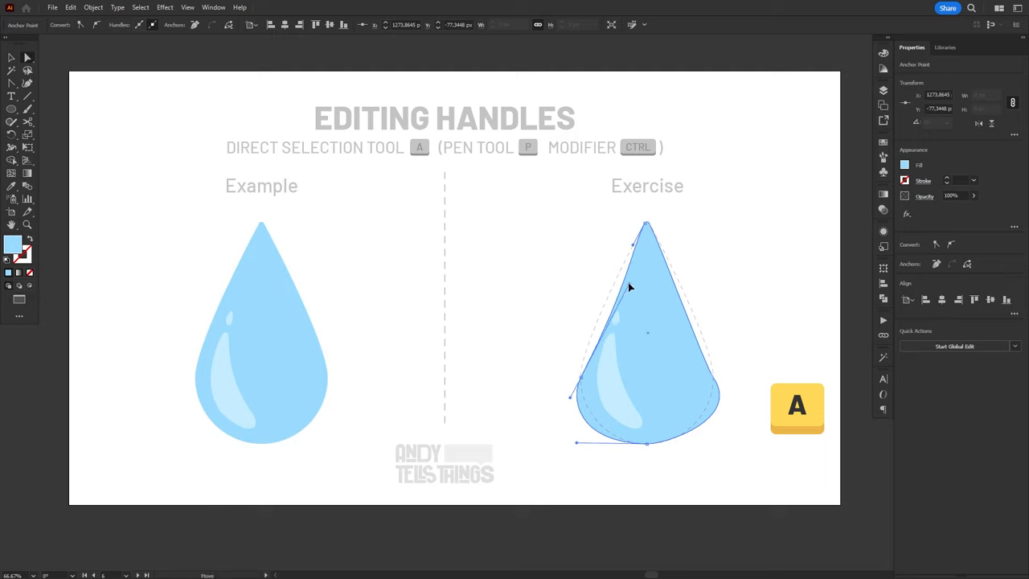
left_click_drag(630, 286, 578, 347)
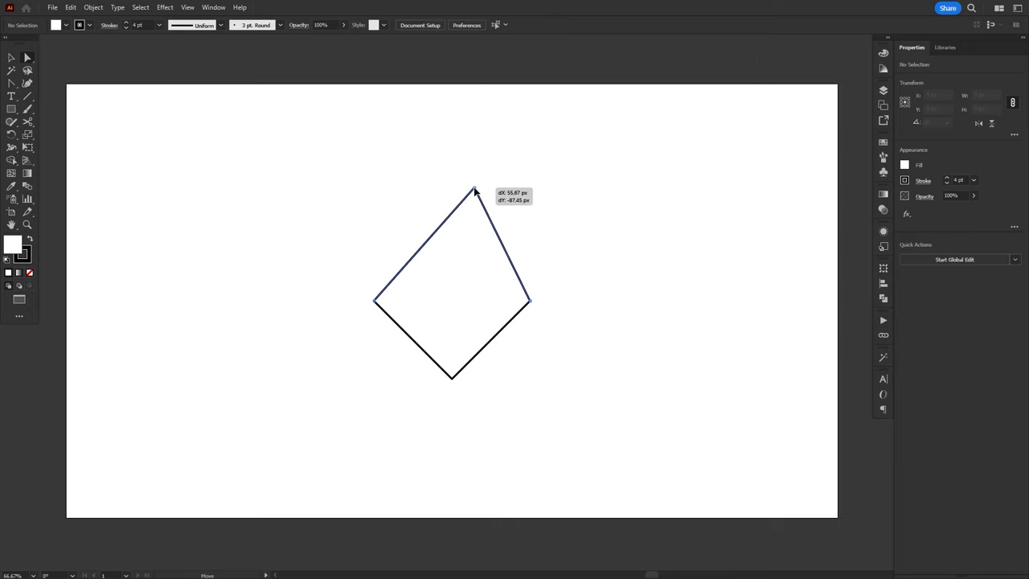
Move the quadrilateral's top, lower-left and right corner anchor points to reshape it.
left_click_drag(450, 379, 395, 431)
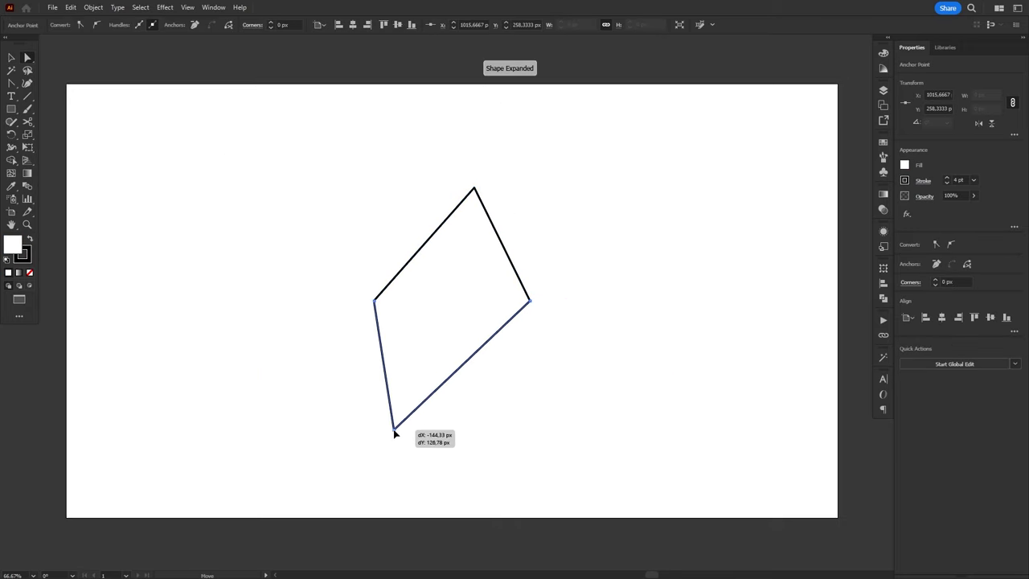
left_click_drag(394, 431, 409, 418)
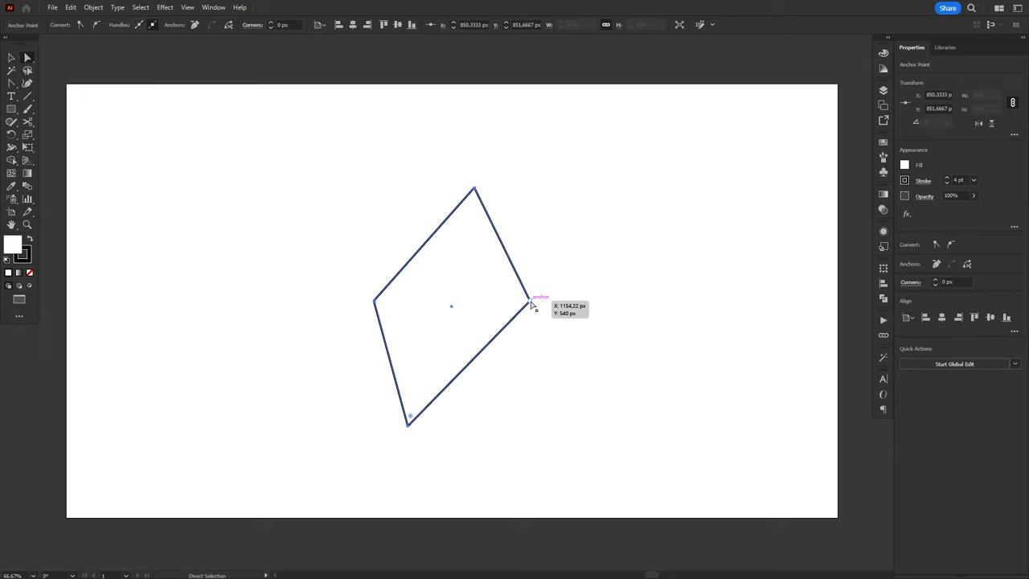
left_click_drag(530, 303, 640, 247)
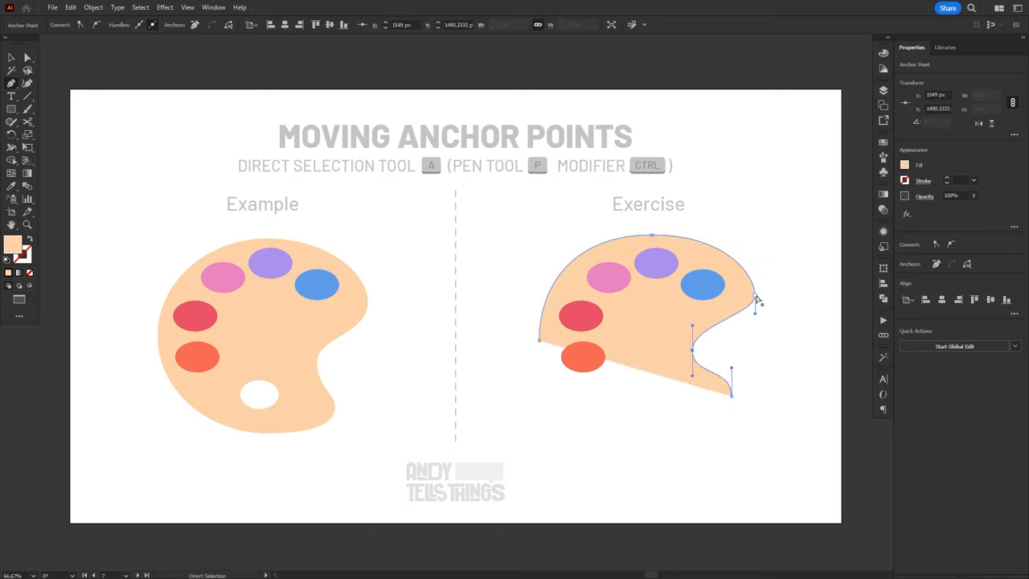
Move a palette anchor point so the exercise outline matches the example palette.
left_click_drag(731, 394, 640, 447)
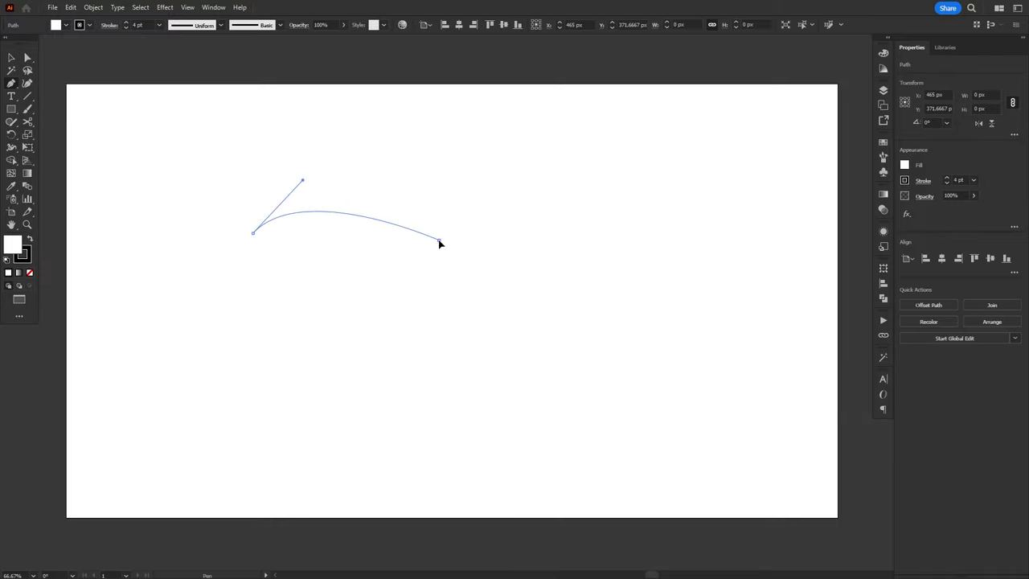
Draw a wavy curved path with the Pen tool and close it into a blob shape.
left_click_drag(437, 245, 497, 177)
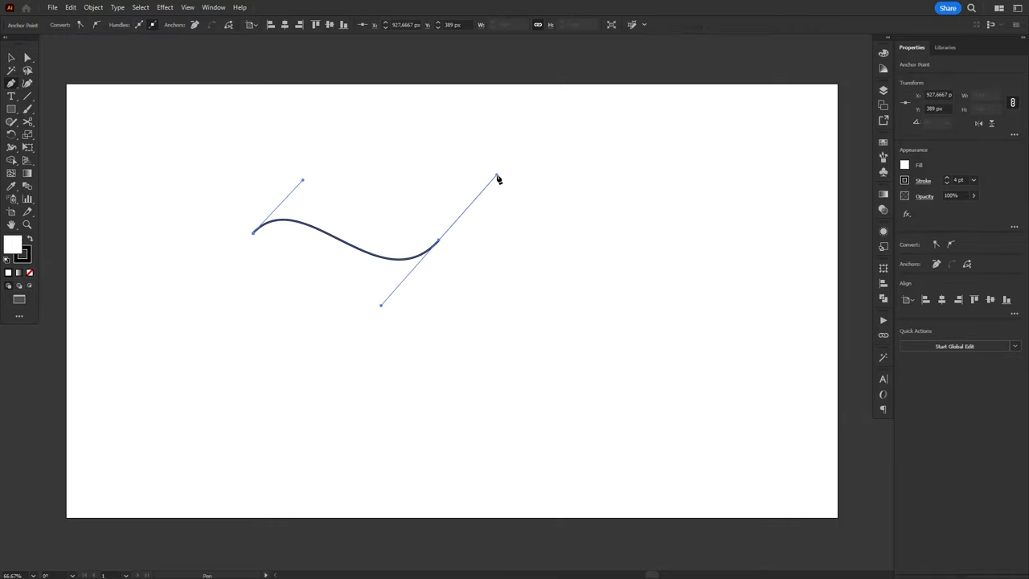
left_click_drag(497, 179, 665, 212)
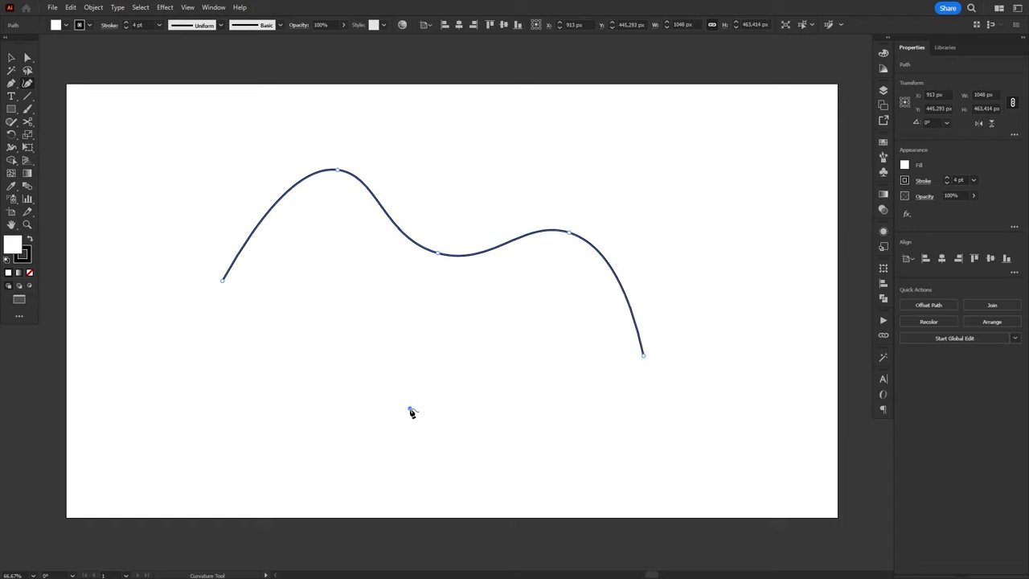
left_click(410, 410)
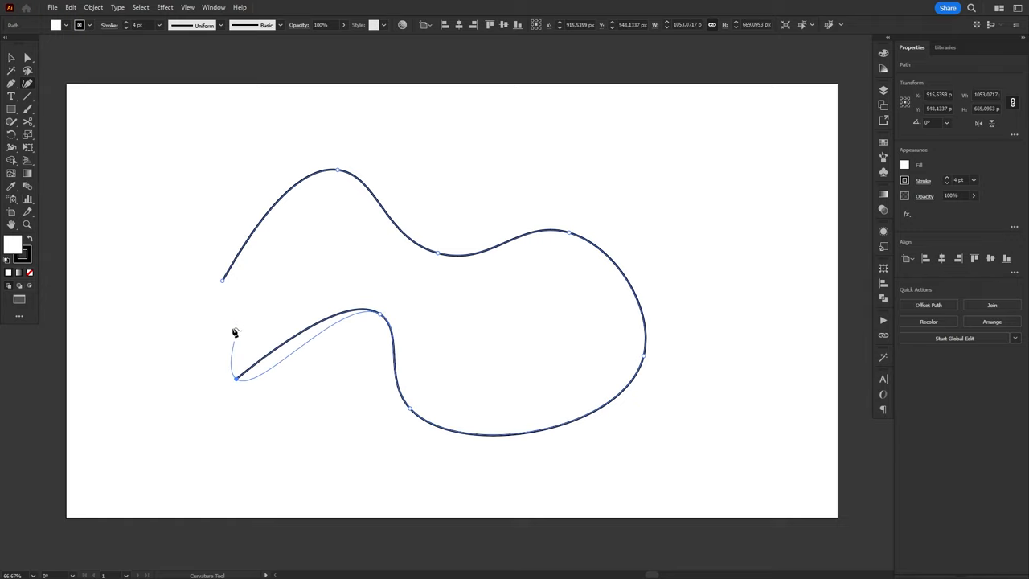
left_click(225, 286)
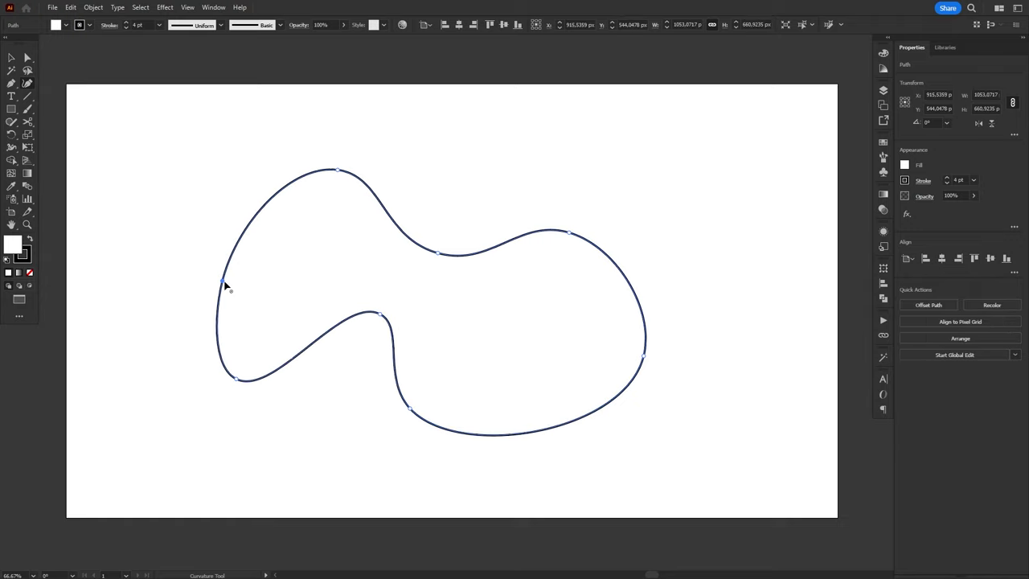
left_click(707, 291)
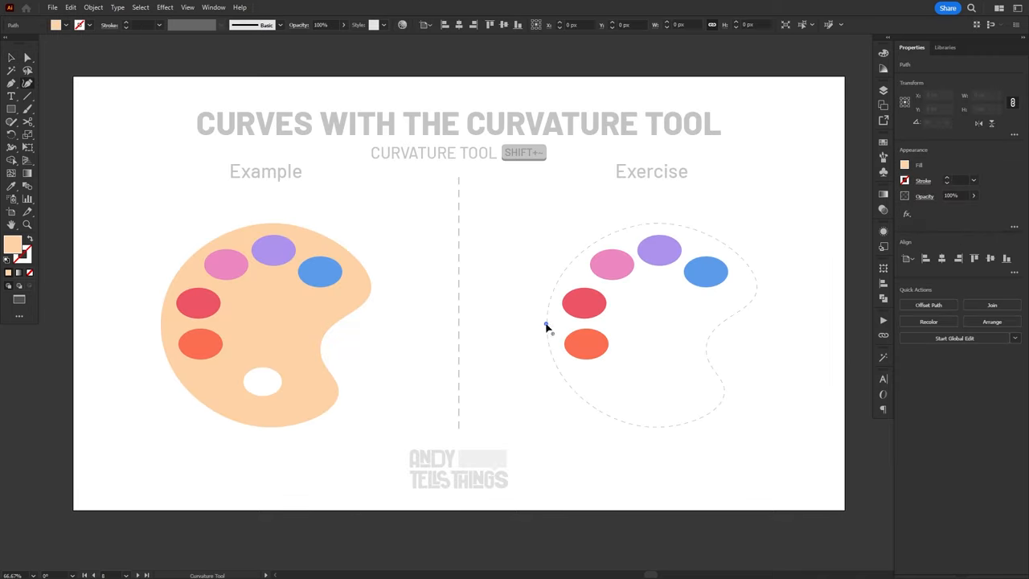
Place the first Curvature Tool points tracing the dashed palette outline.
left_click(749, 281)
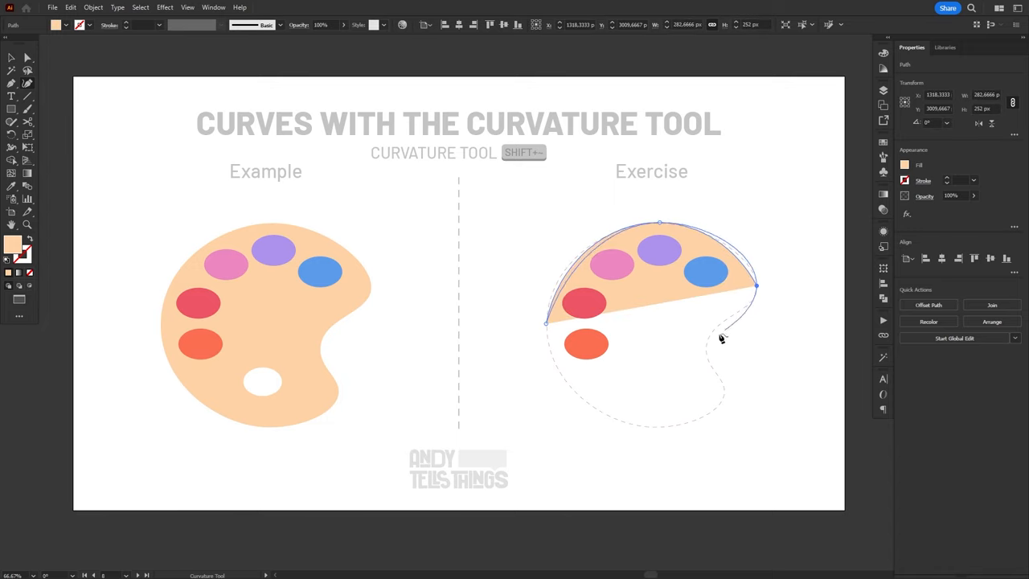
left_click(706, 348)
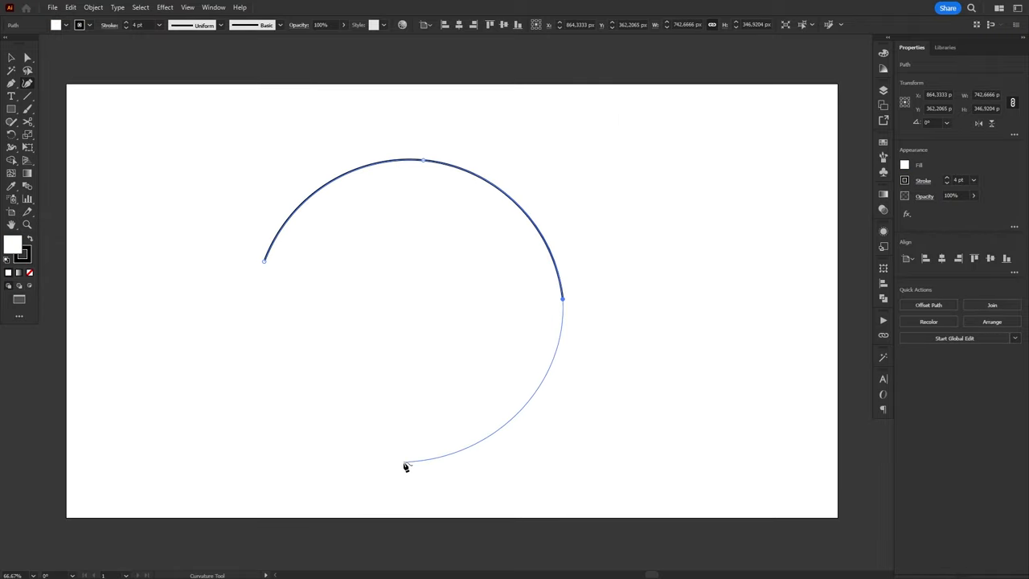
Continue the arc and close it into a rounded shape with an inward curve.
left_click(406, 464)
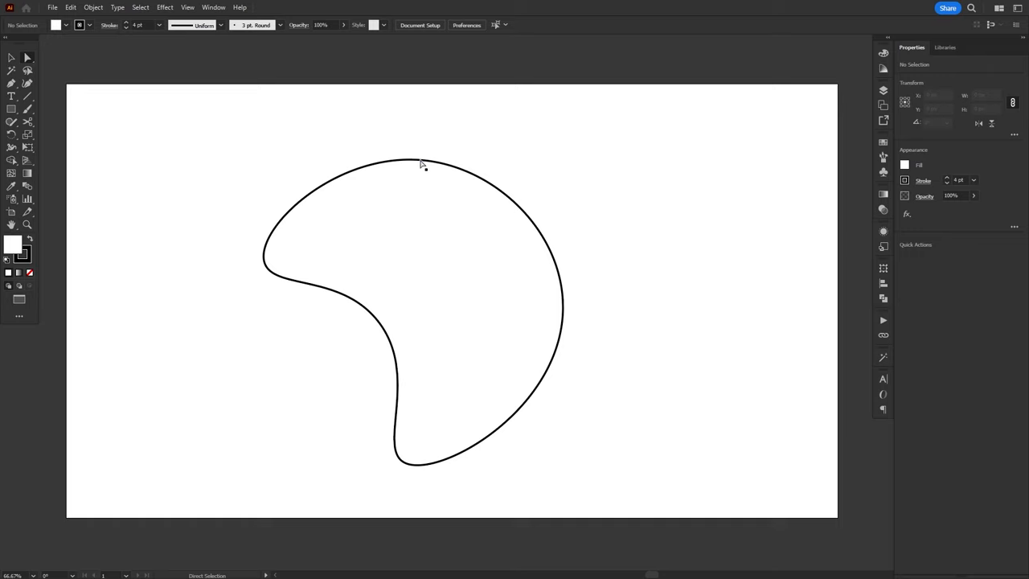
left_click(424, 161)
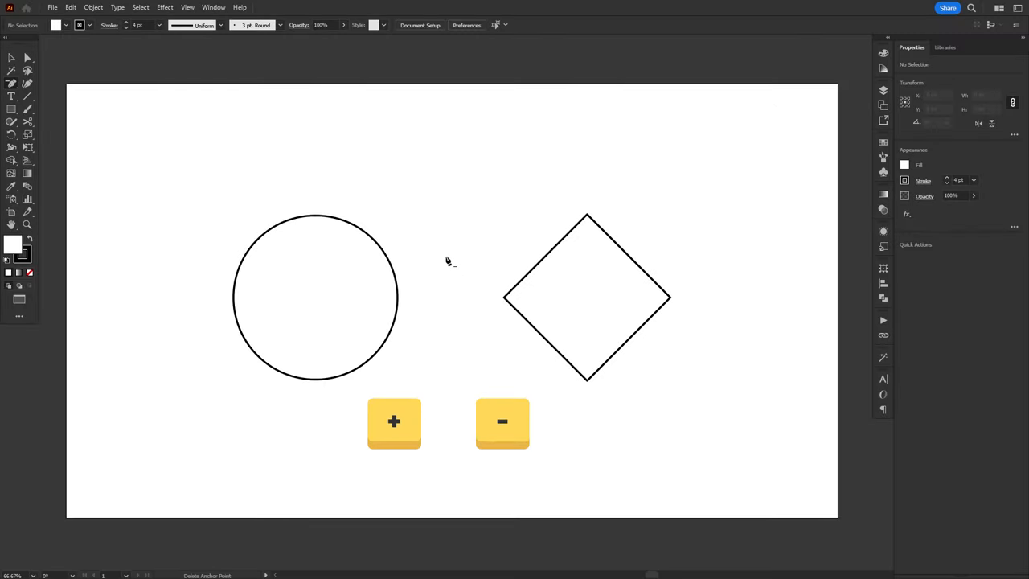
Add anchor points on the circle's upper-right arc, then delete the diamond's top anchor.
left_click(394, 421)
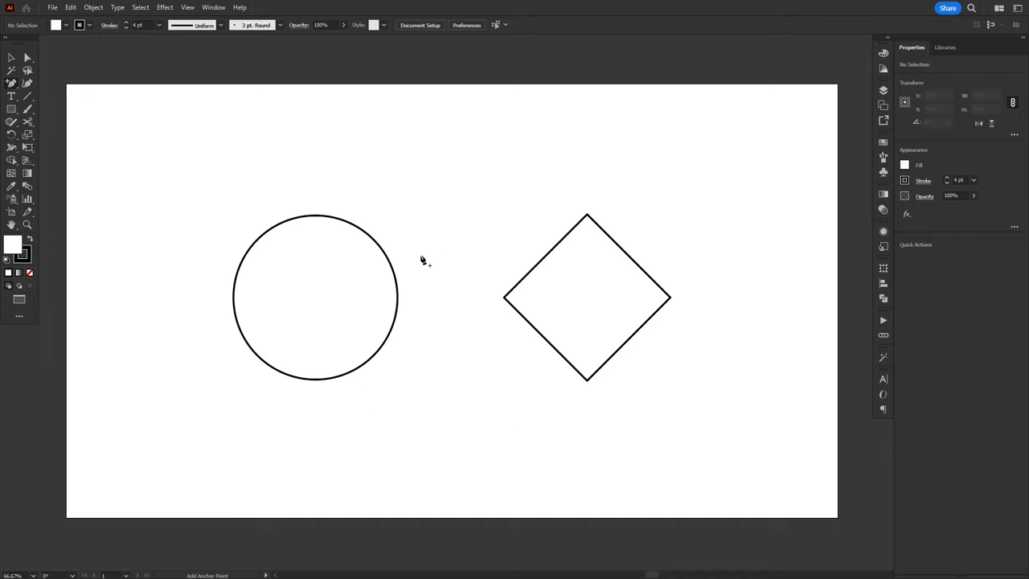
left_click(373, 238)
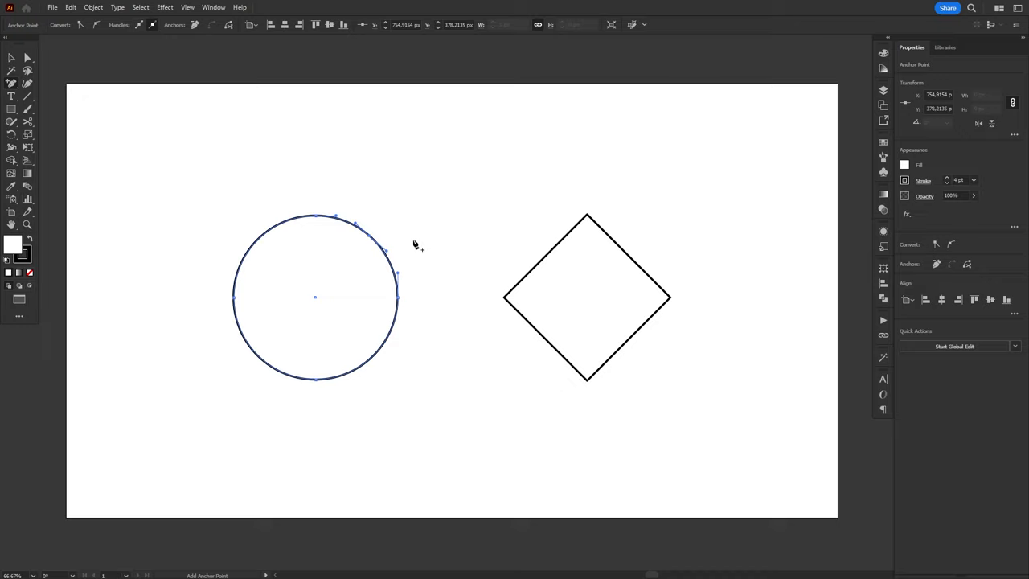
mouse_move(412, 260)
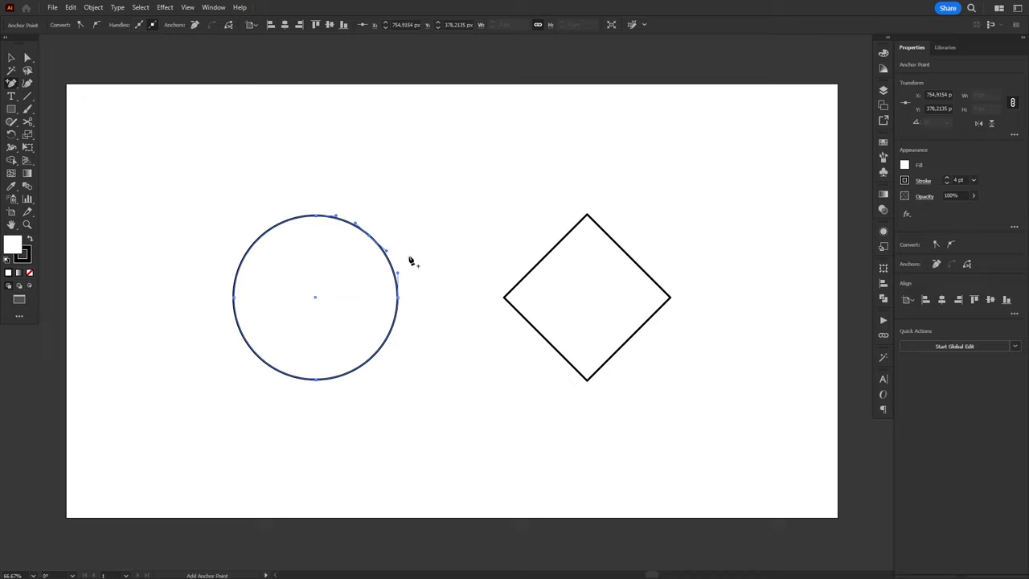
mouse_move(363, 235)
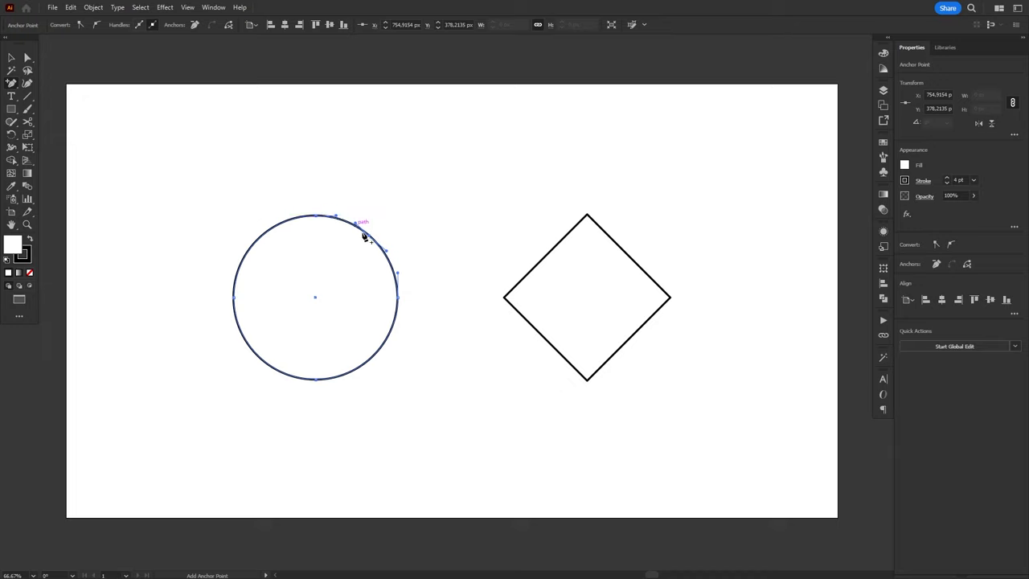
mouse_move(453, 309)
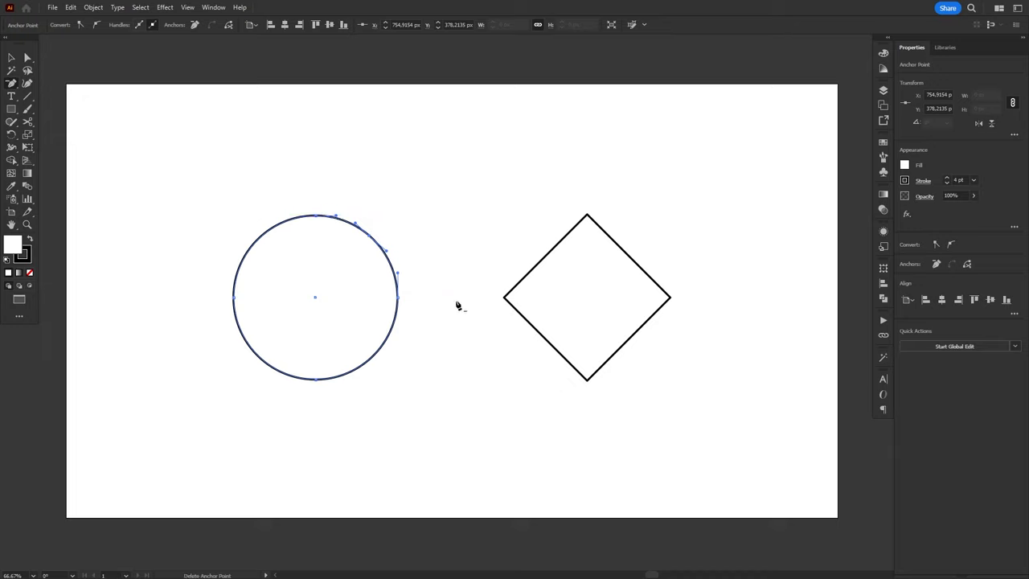
mouse_move(587, 218)
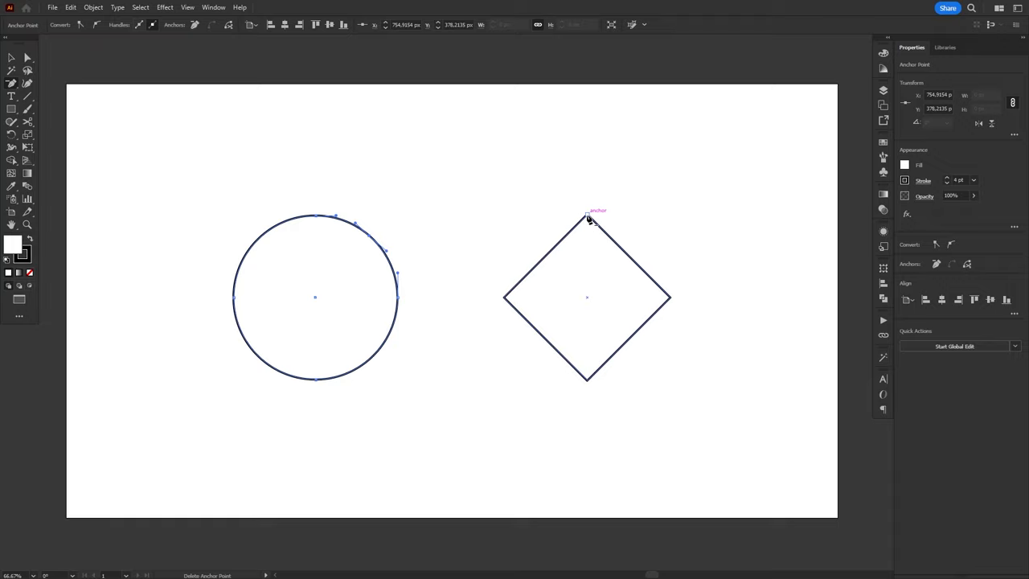
left_click(587, 219)
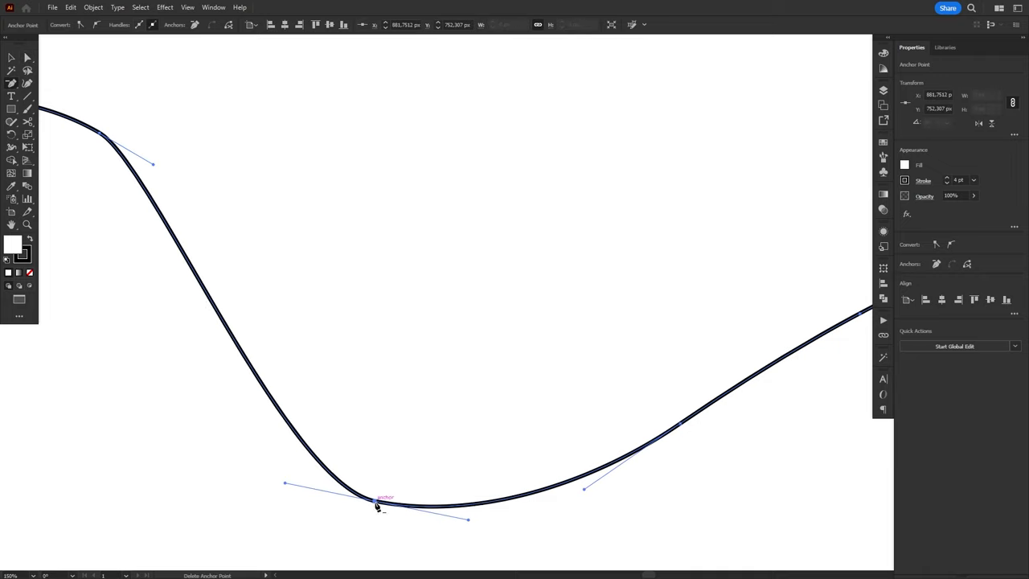
Delete surplus anchor points from the palette outline while keeping its shape.
left_click(377, 506)
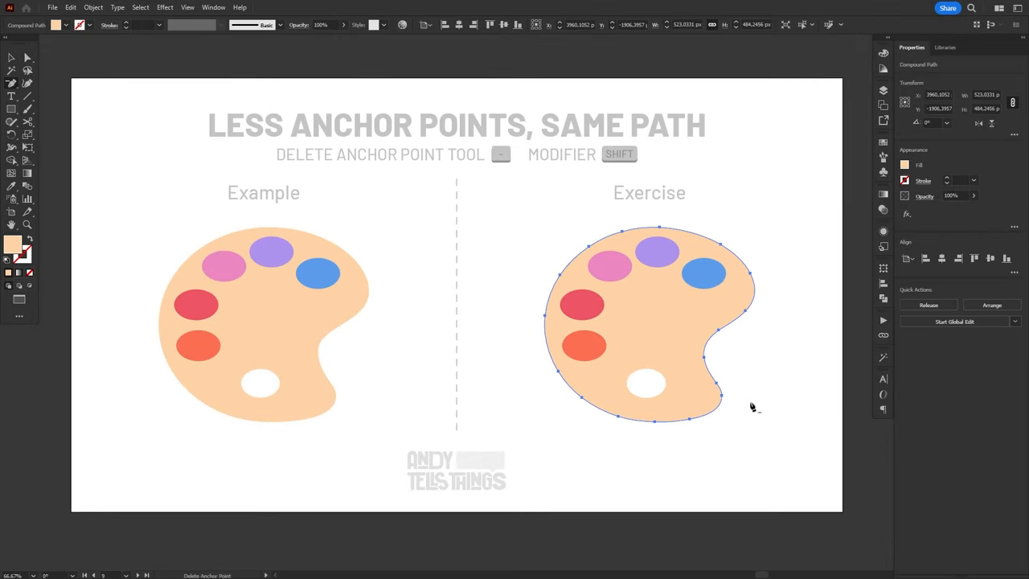
left_click(743, 313)
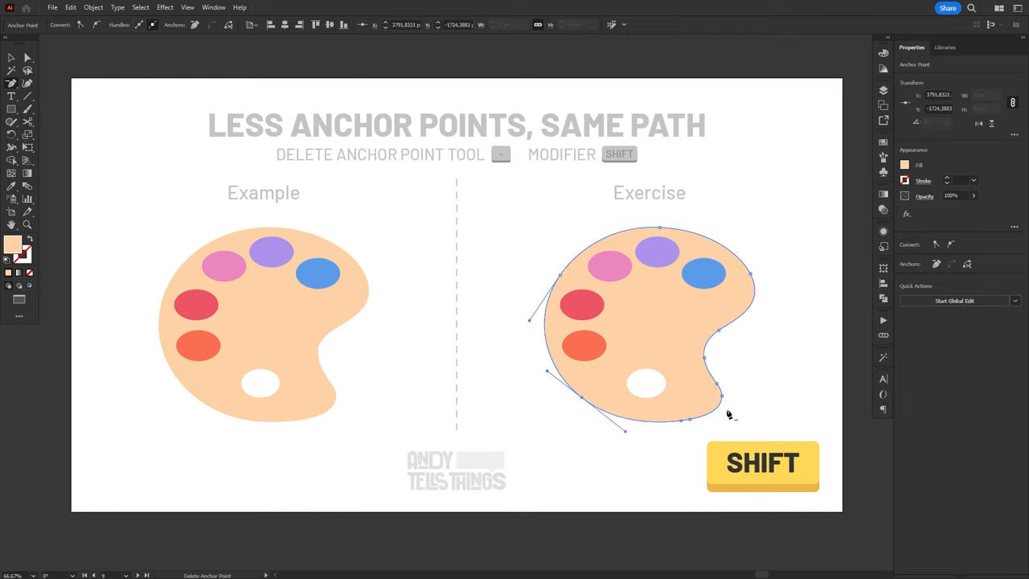
left_click(723, 398)
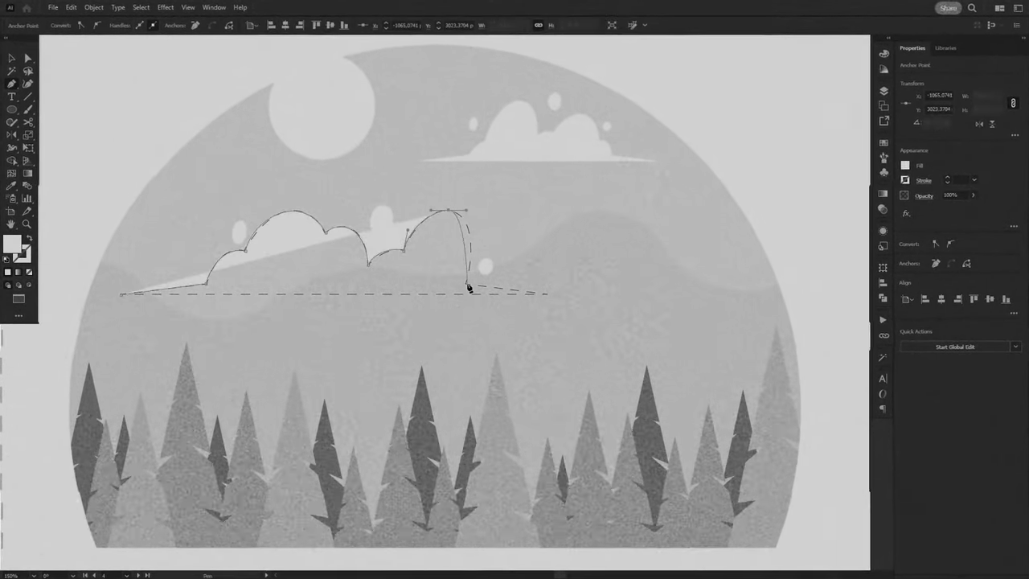
Bend the cloud path's flat base into a curved bump over the forest scene.
left_click_drag(469, 287, 479, 352)
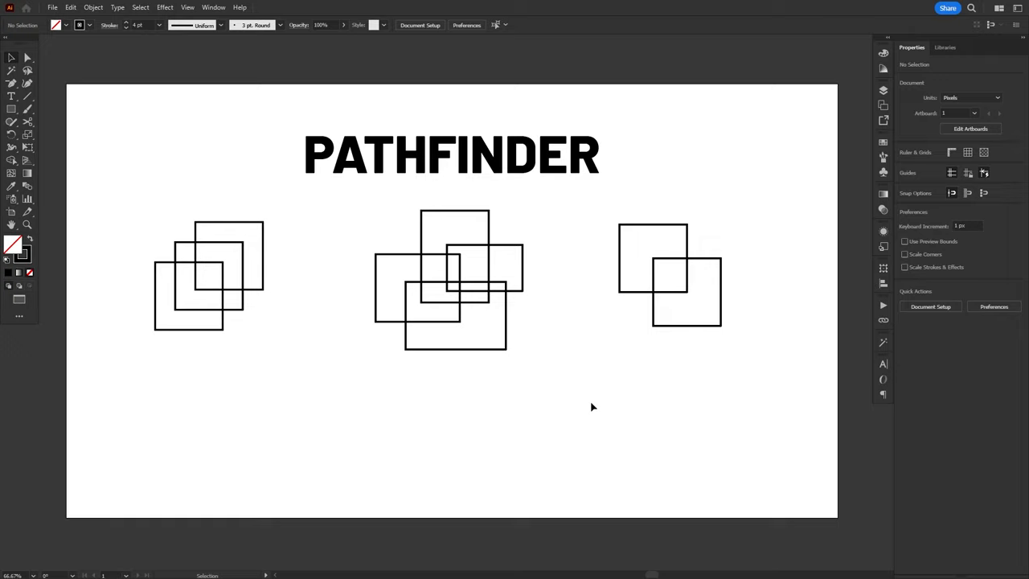
mouse_move(217, 9)
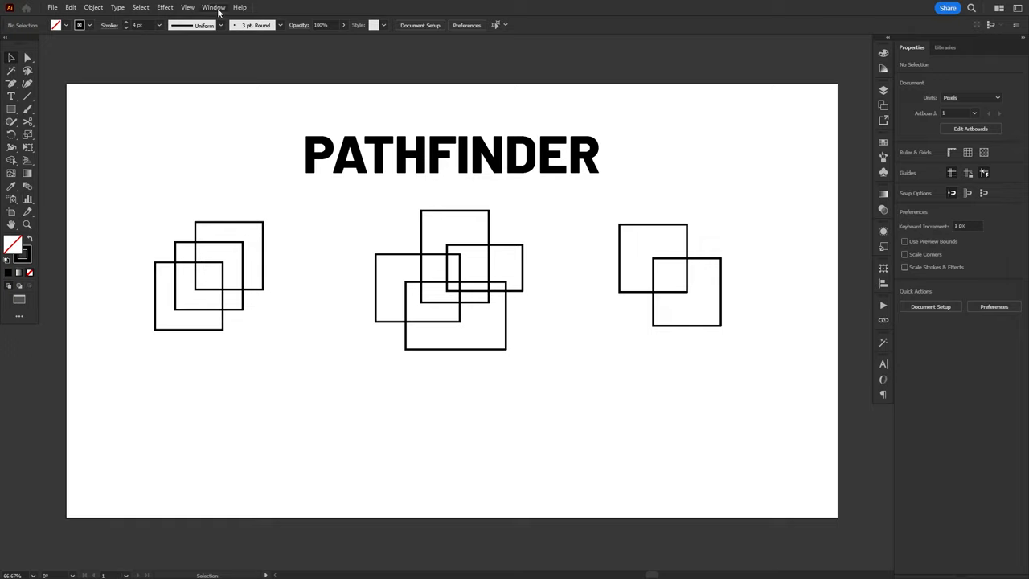
Show the Pathfinder panel, then Unite the left squares and Divide the middle squares.
left_click(212, 7)
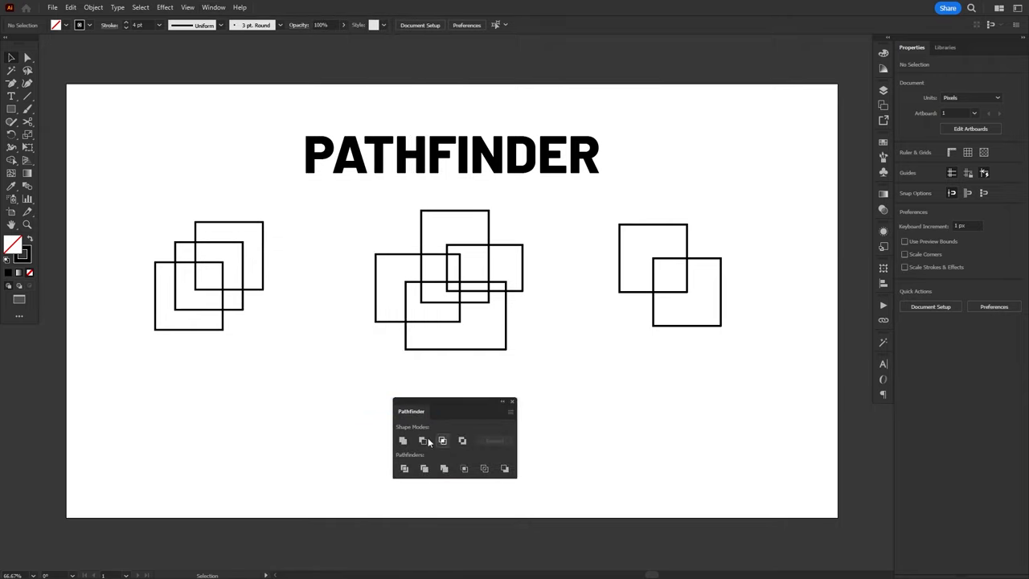
mouse_move(327, 427)
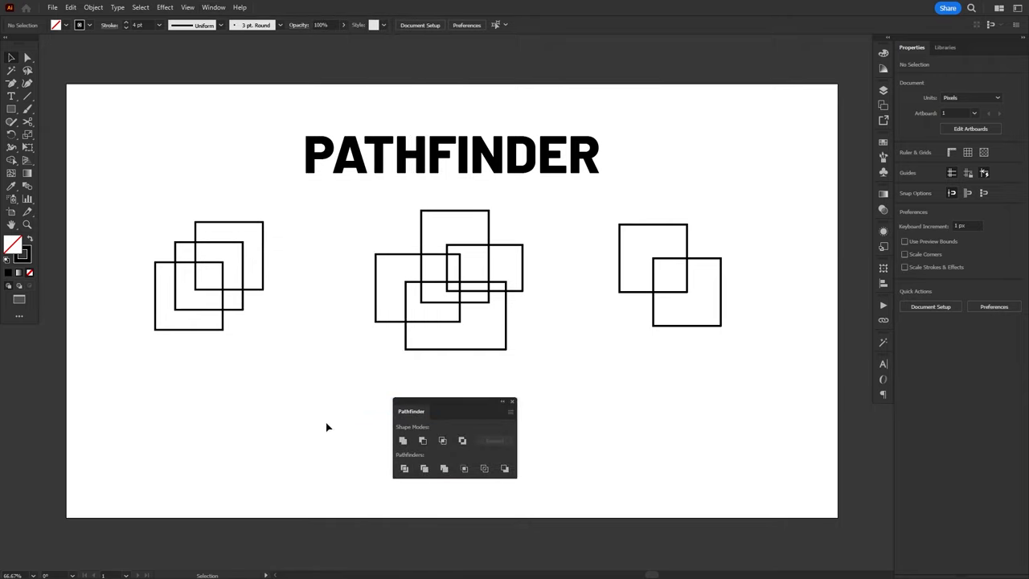
left_click(402, 440)
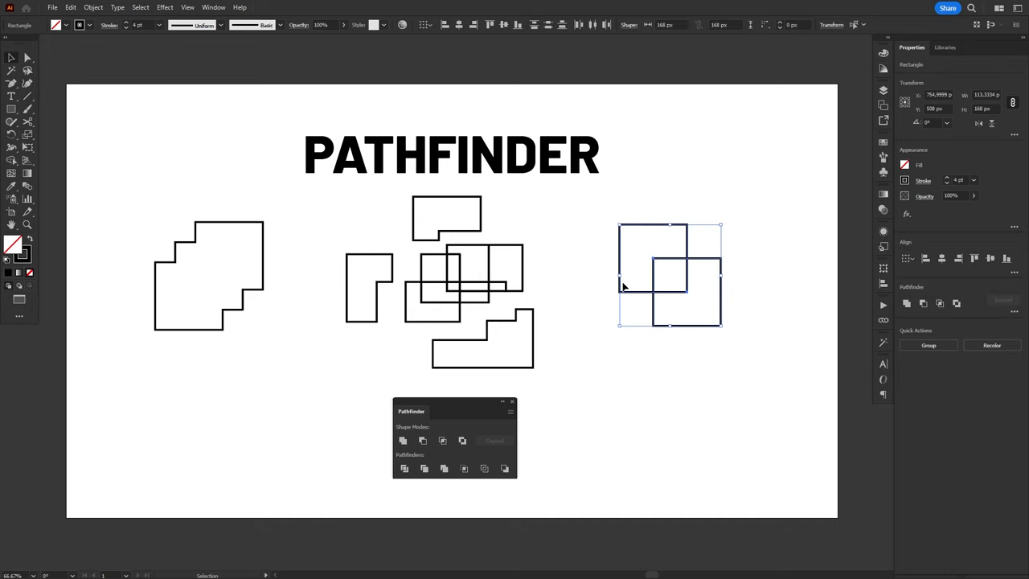
left_click(688, 376)
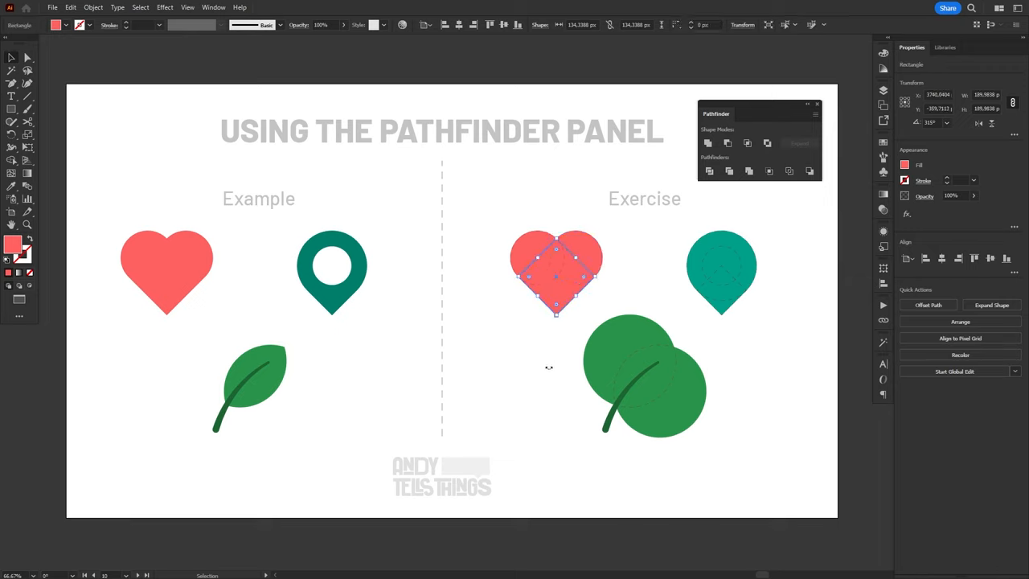
mouse_move(603, 236)
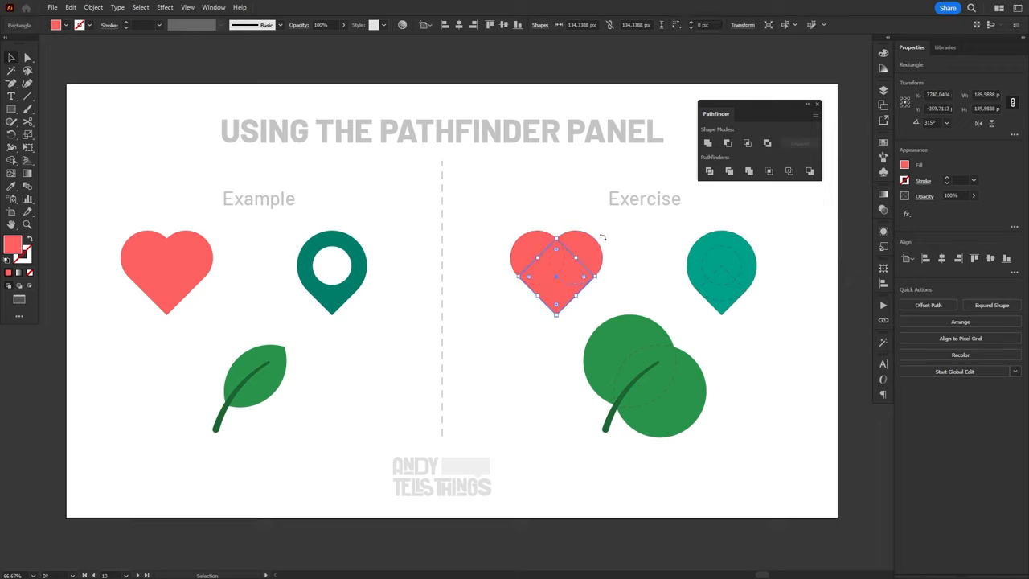
Unite the heart's pieces, drag the merged heart to prove it is one shape, then deselect.
left_click(708, 143)
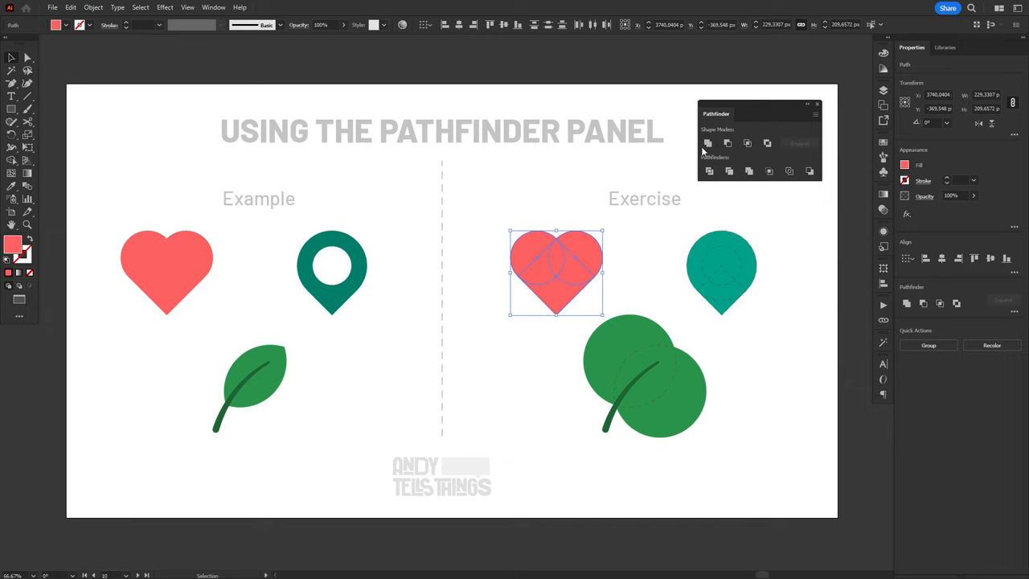
left_click(707, 142)
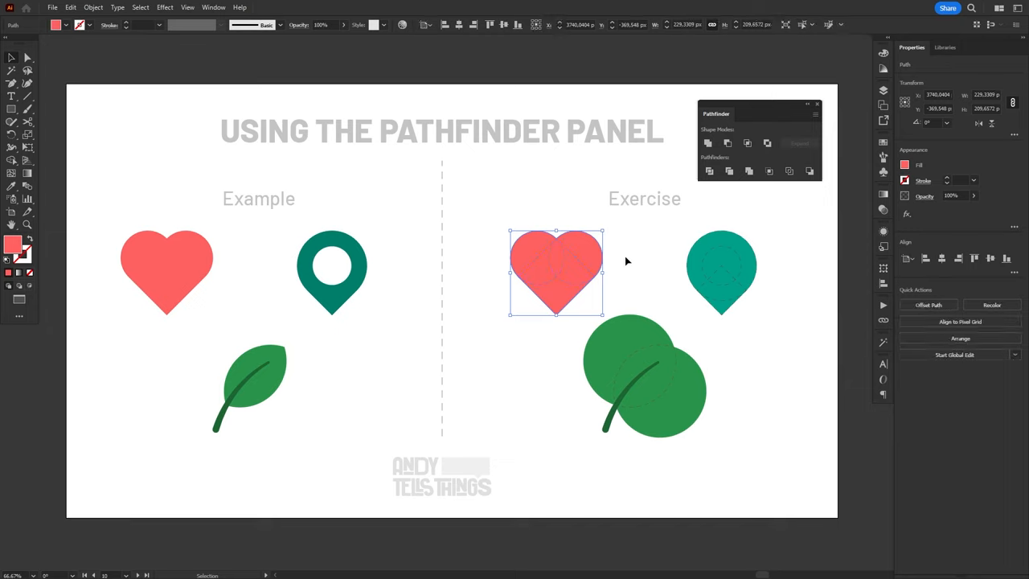
left_click_drag(556, 272, 524, 357)
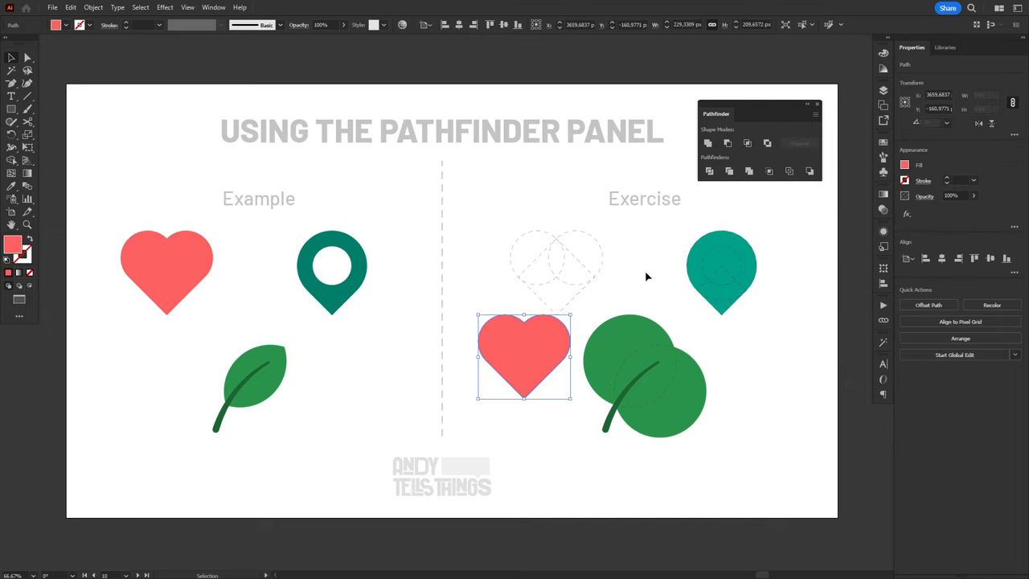
left_click_drag(523, 354, 555, 273)
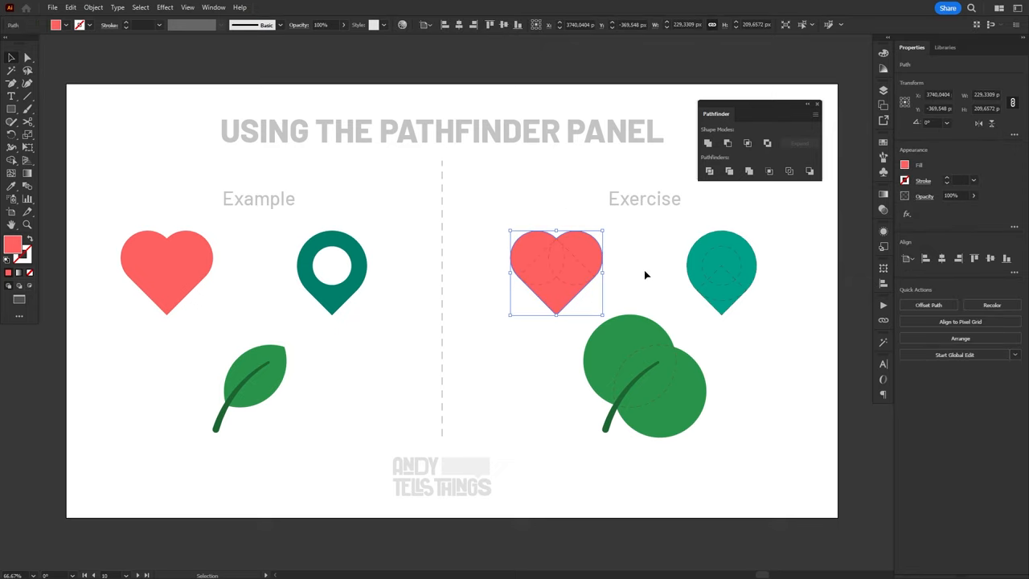
left_click(707, 338)
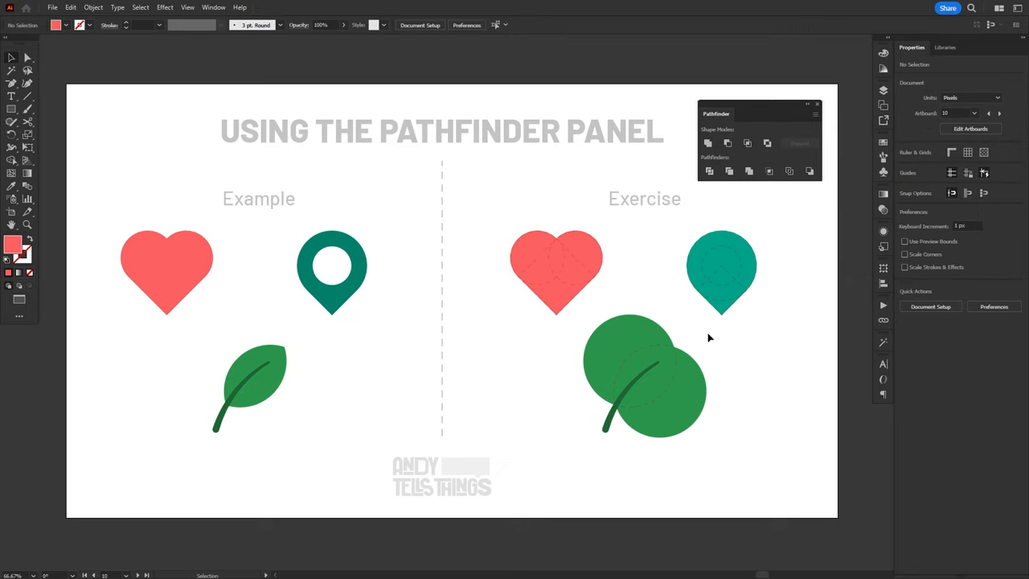
Unite the teal pin pieces, then Minus Front the inner circle to leave a round hole.
left_click(720, 265)
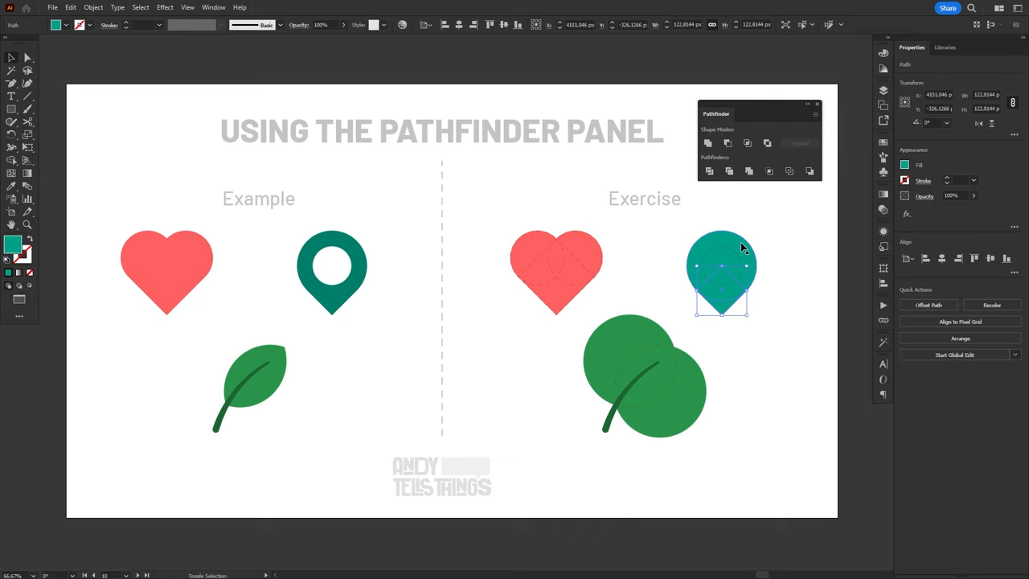
left_click(708, 143)
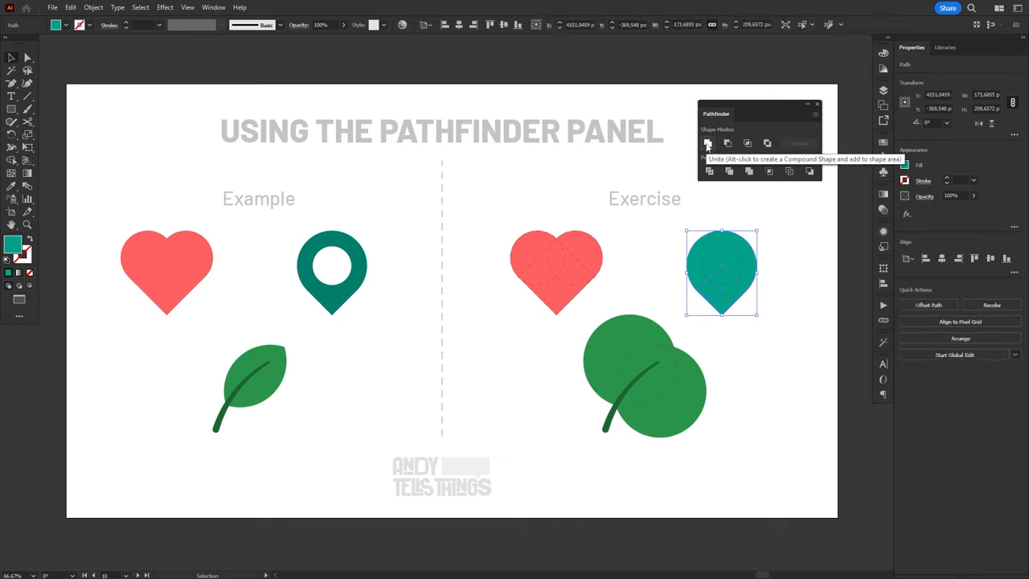
left_click_drag(720, 272, 768, 330)
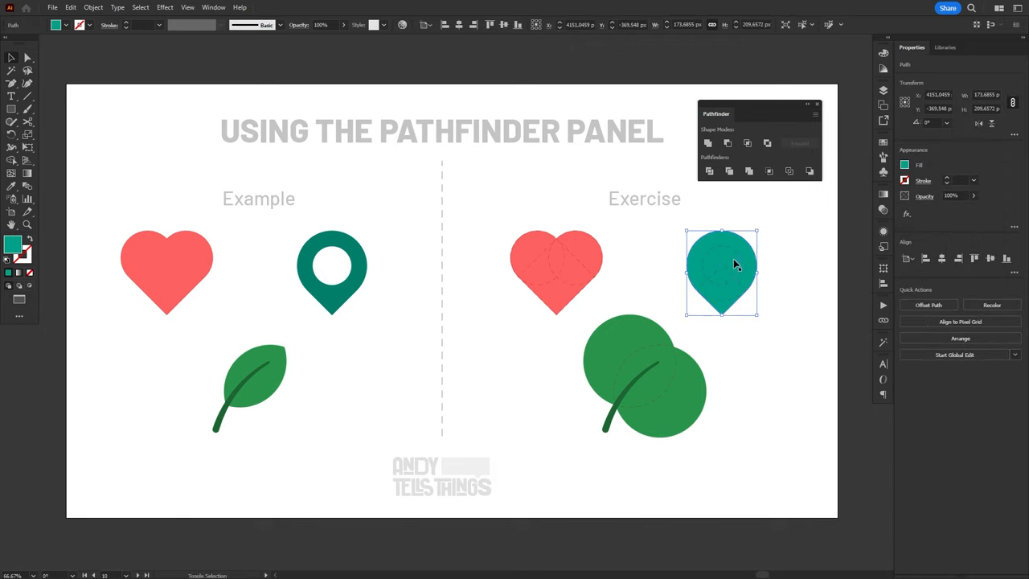
left_click(768, 143)
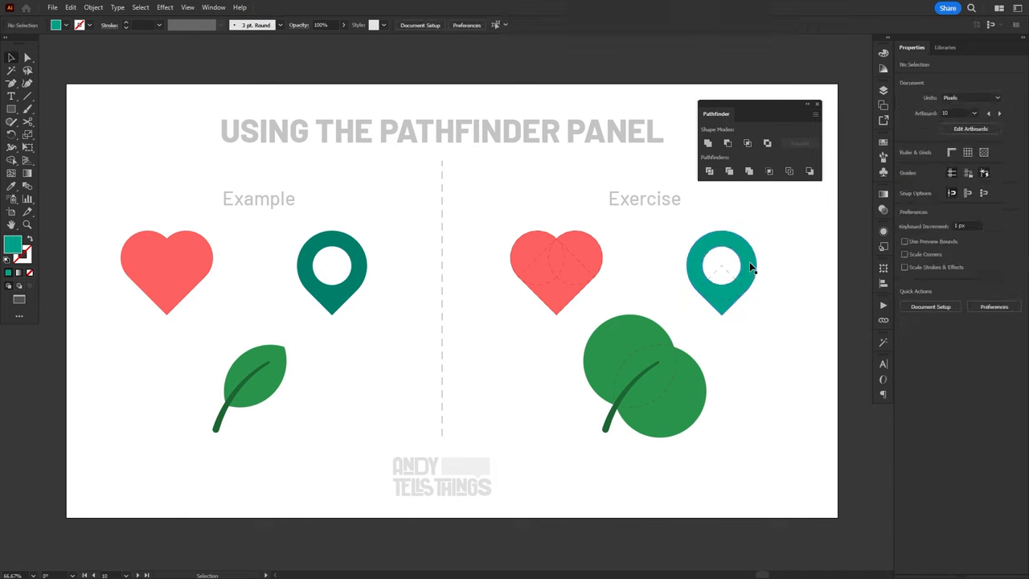
left_click_drag(720, 270, 773, 355)
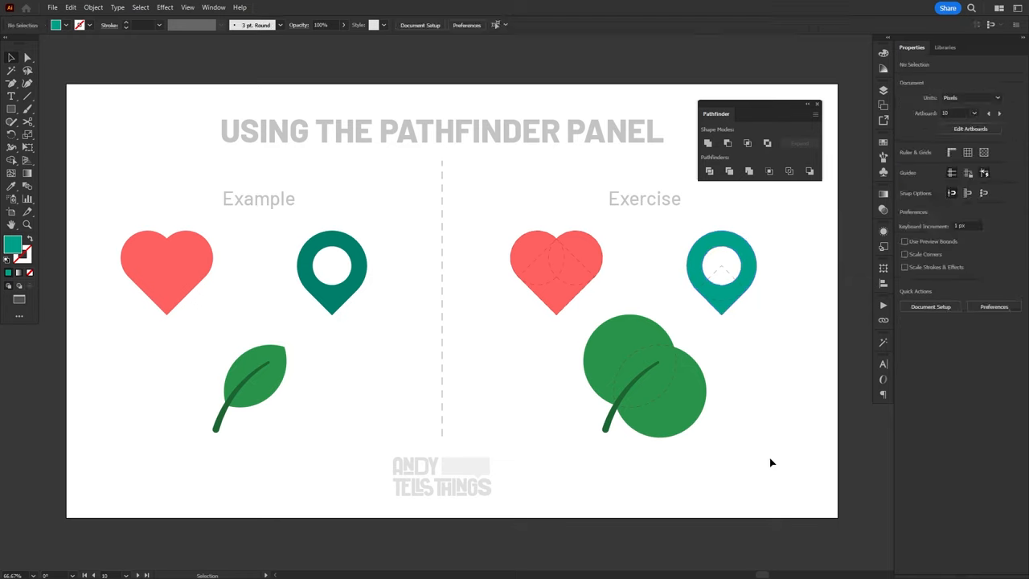
left_click(630, 361)
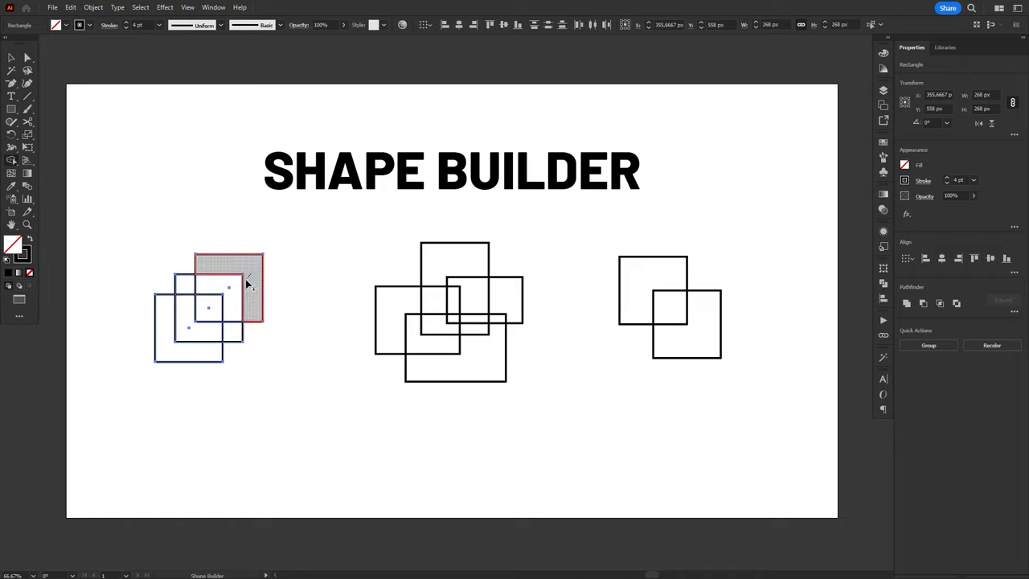
With Shape Builder (Shift+M), merge the left squares and split the middle rectangles into regions.
key("shift+m")
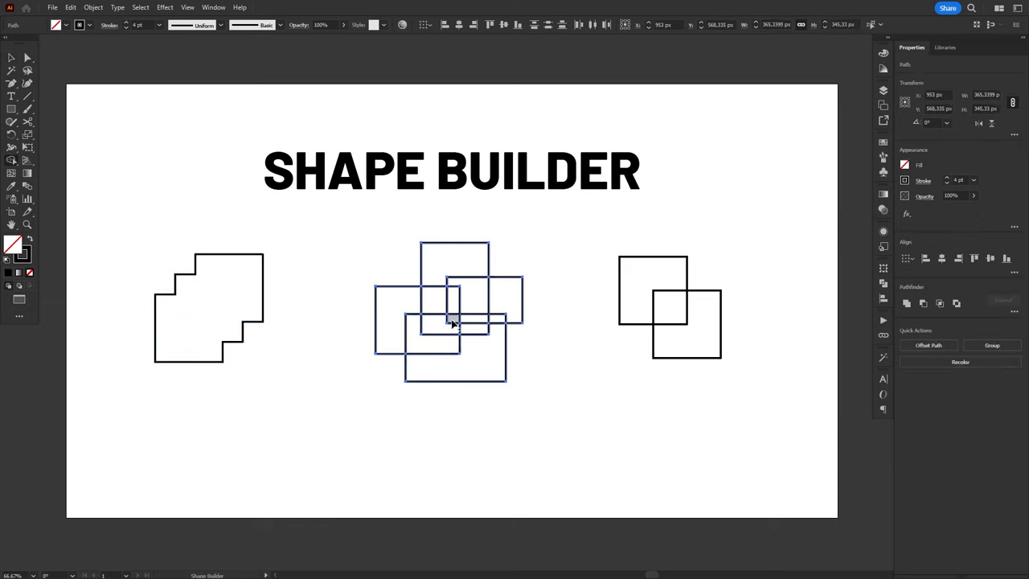
left_click(505, 352)
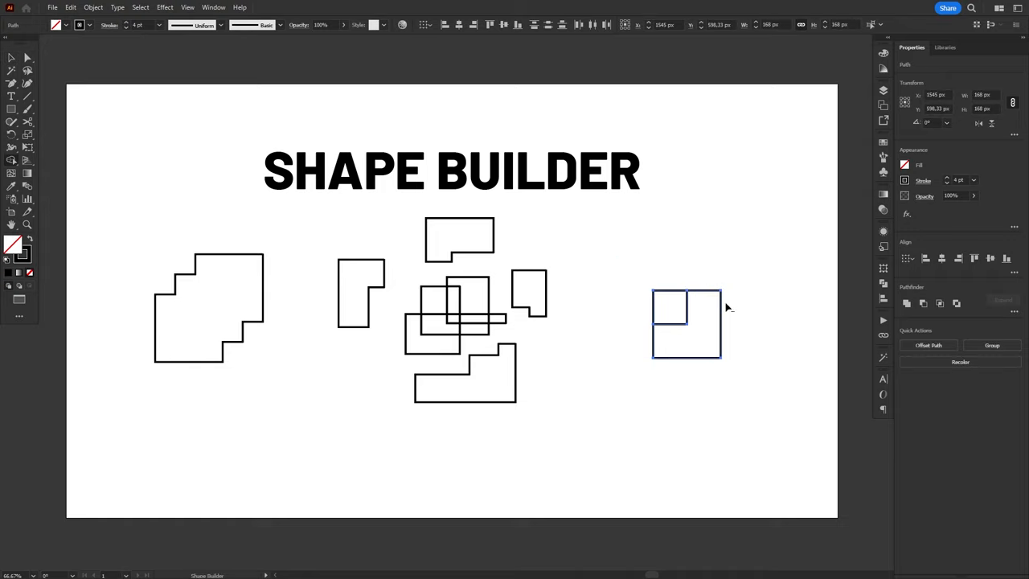
left_click(707, 276)
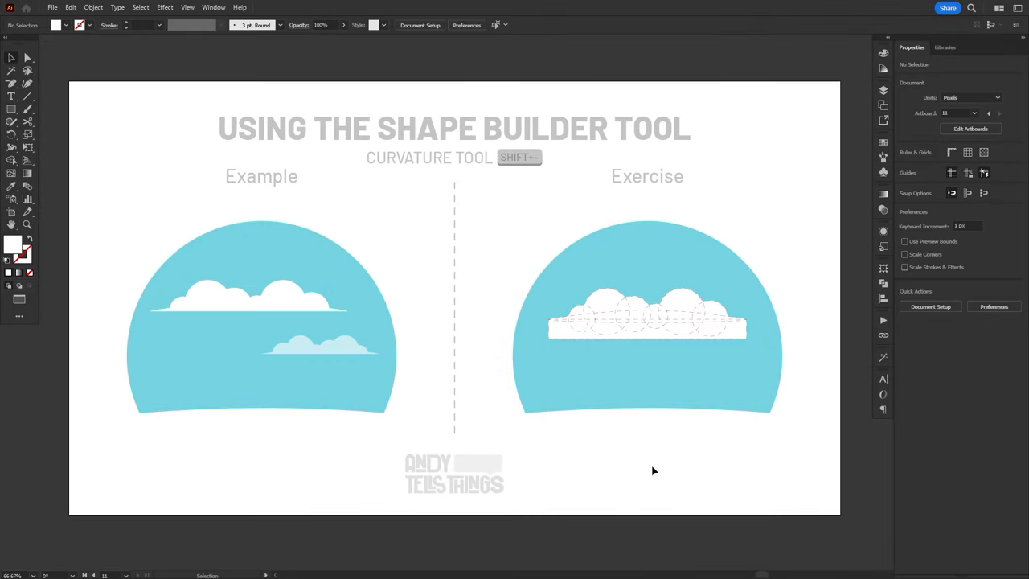
mouse_move(547, 313)
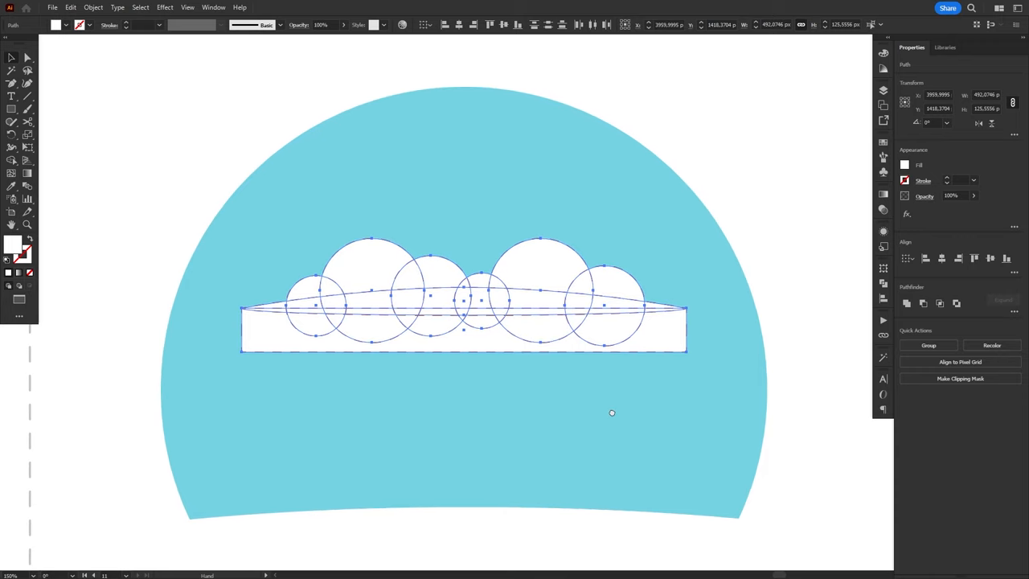
Select every cloud shape and activate Shape Builder with Shift+M.
key("shift+m")
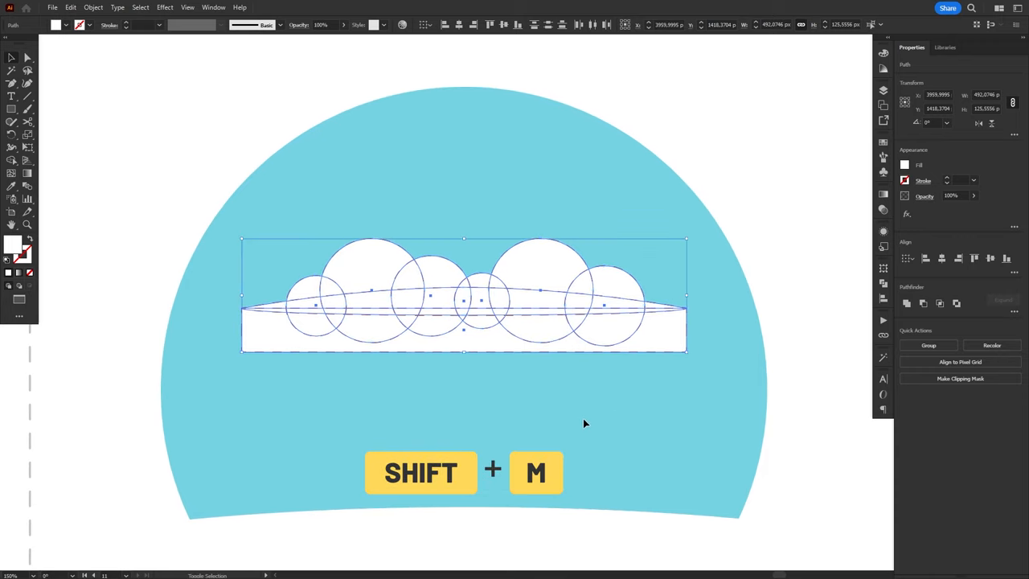
key("shift+m")
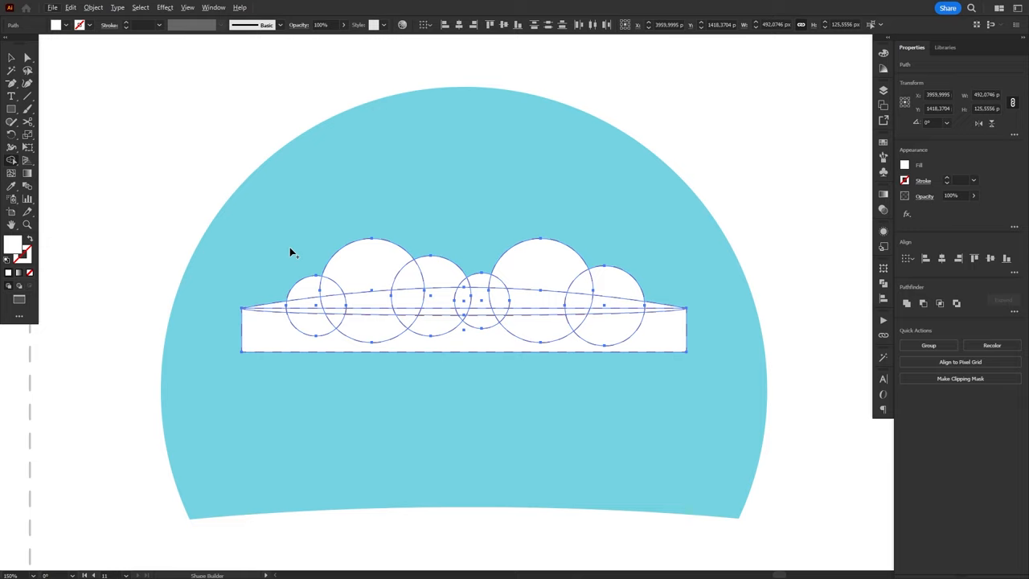
mouse_move(275, 262)
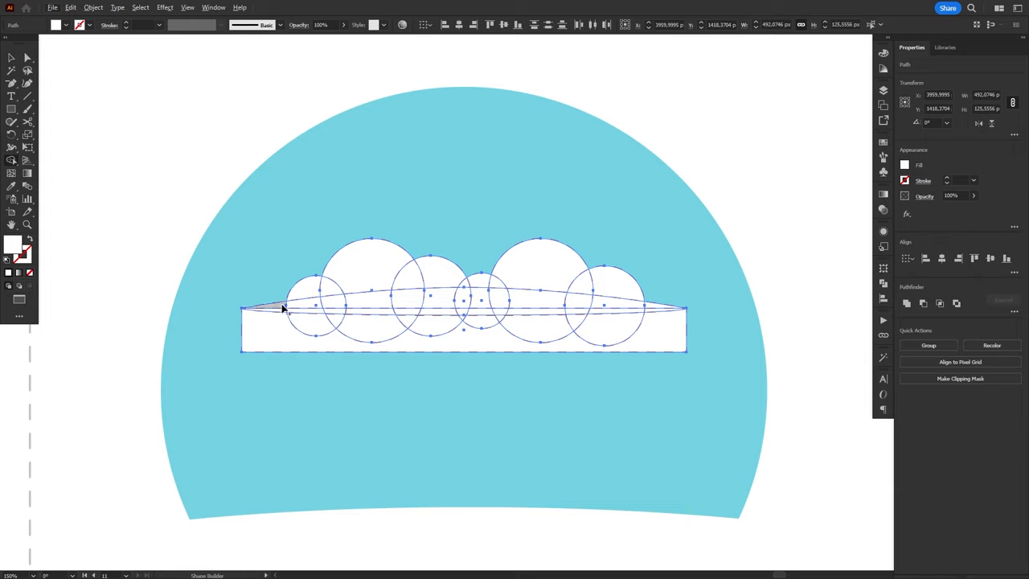
mouse_move(313, 293)
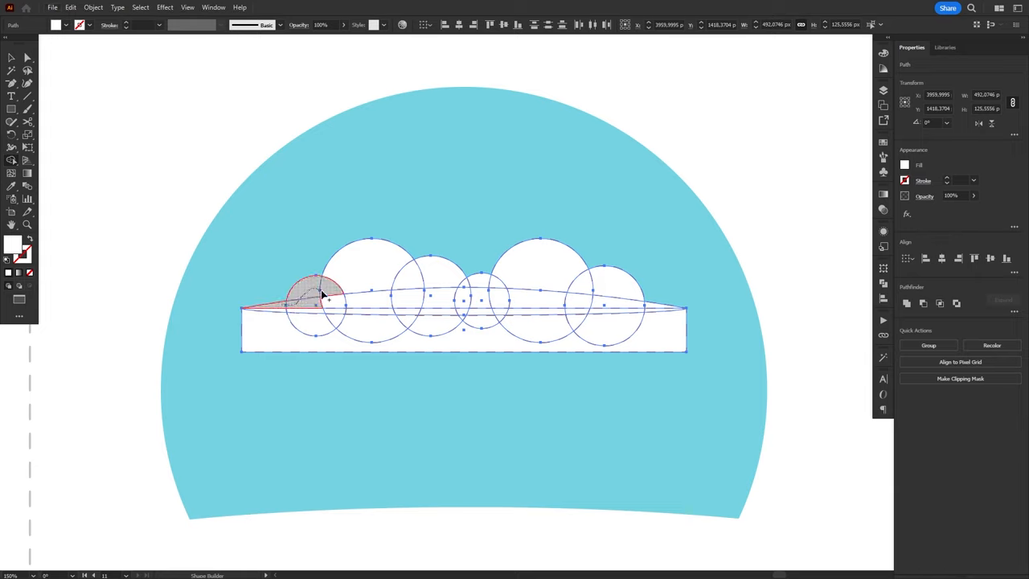
left_click_drag(322, 289, 434, 286)
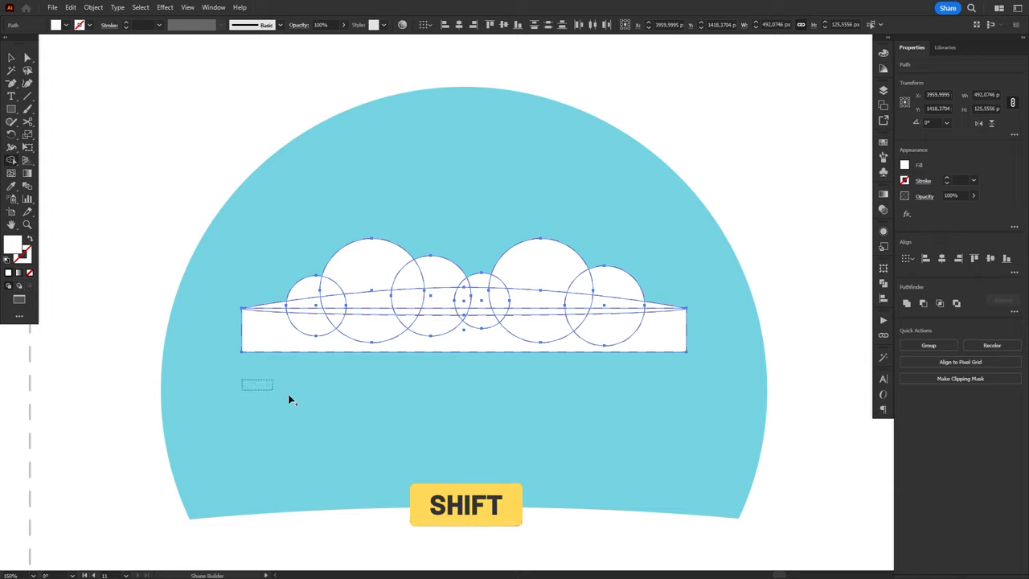
Alt+Shift marquee-drag across the strip below the cloud's curve to delete those regions.
left_click_drag(258, 384, 688, 469)
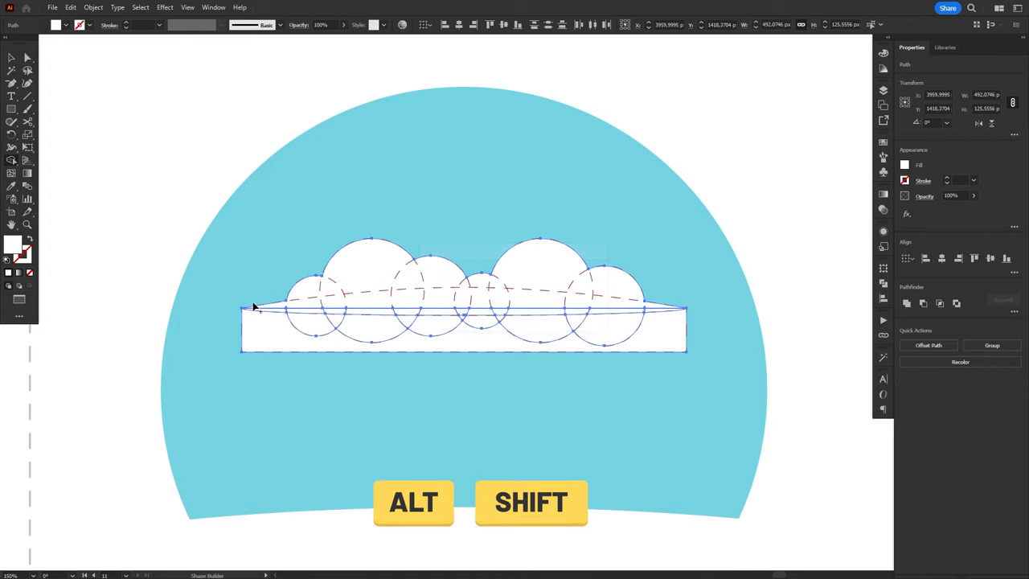
left_click_drag(254, 309, 657, 340)
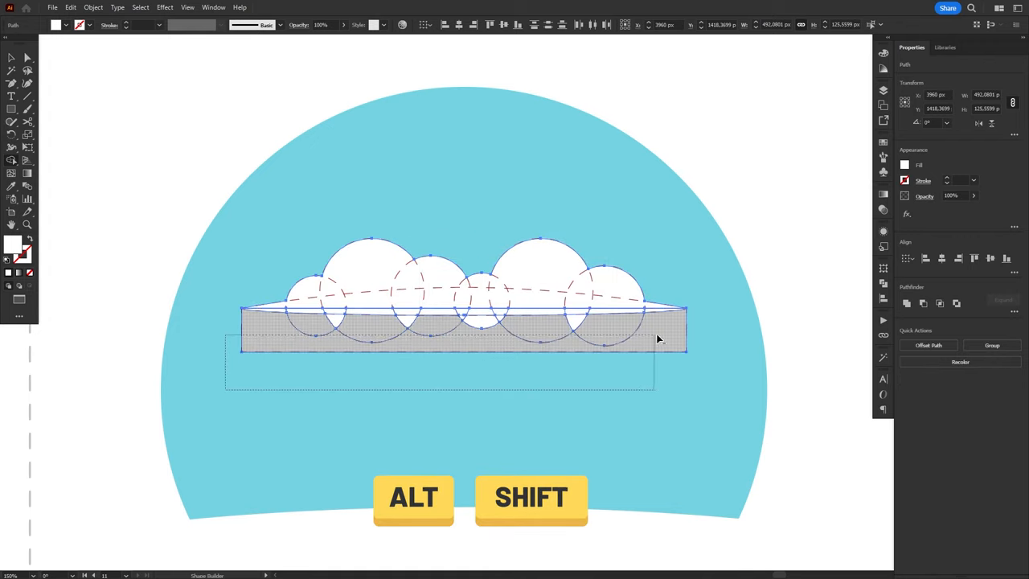